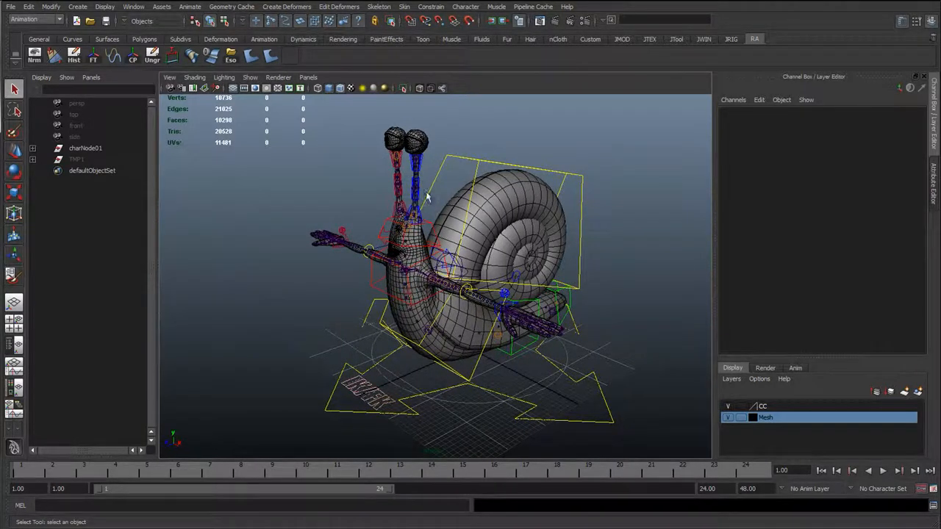
Orbit to the snail's front, expand charNode01, and select the right arm twist ribbon.
drag(430, 199, 438, 357)
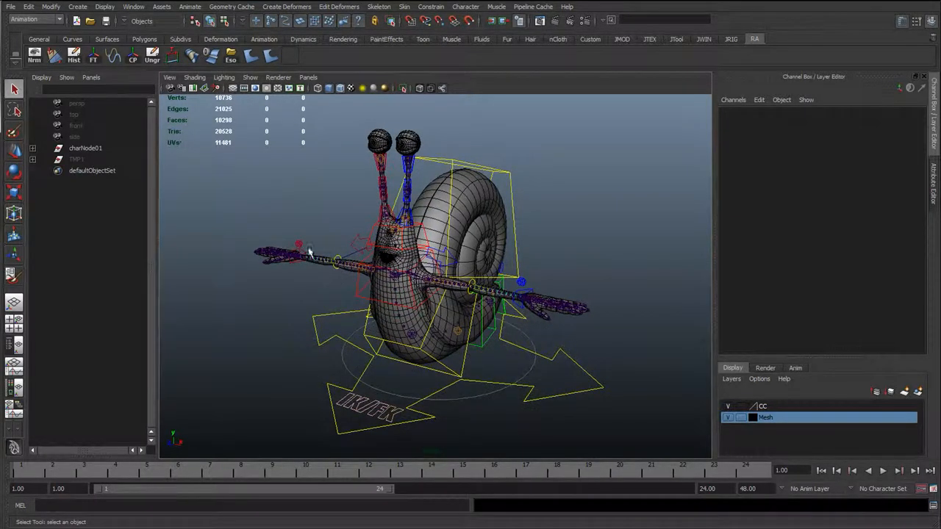
mouse_move(352, 316)
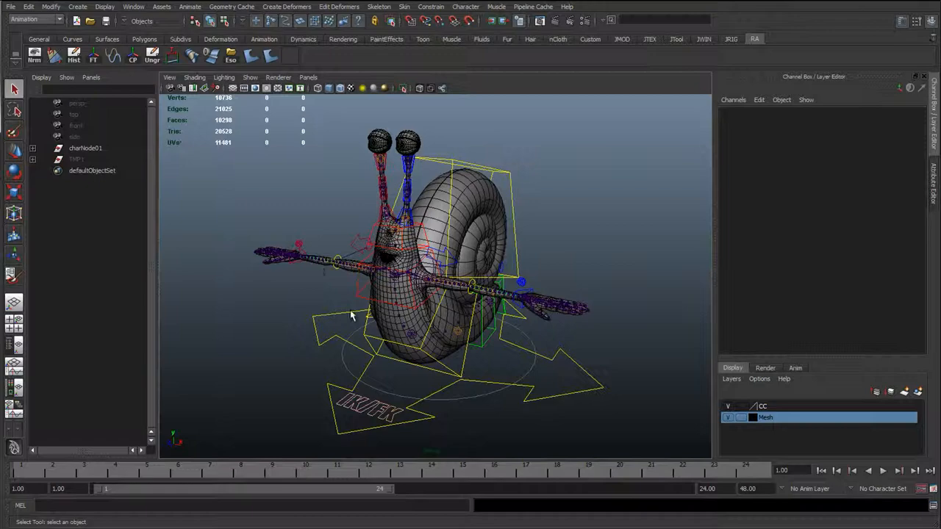
drag(353, 317, 434, 335)
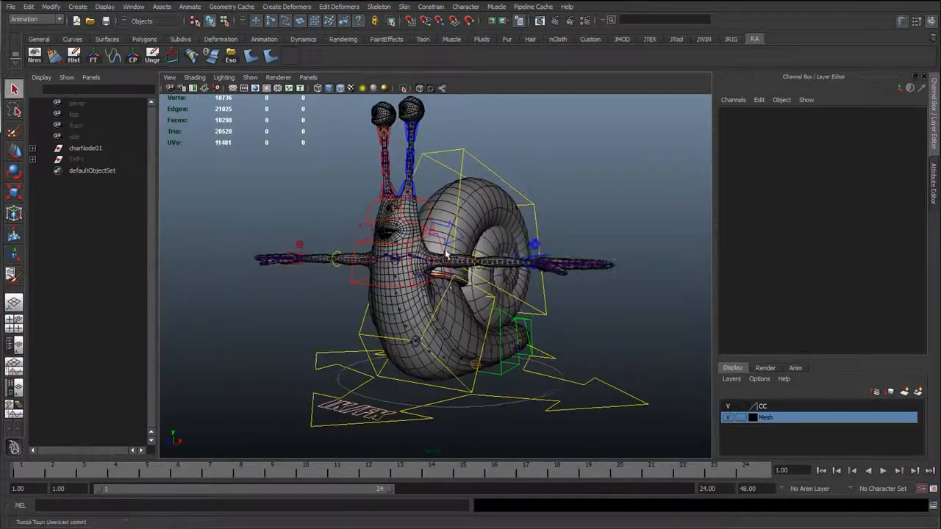
drag(441, 257, 360, 169)
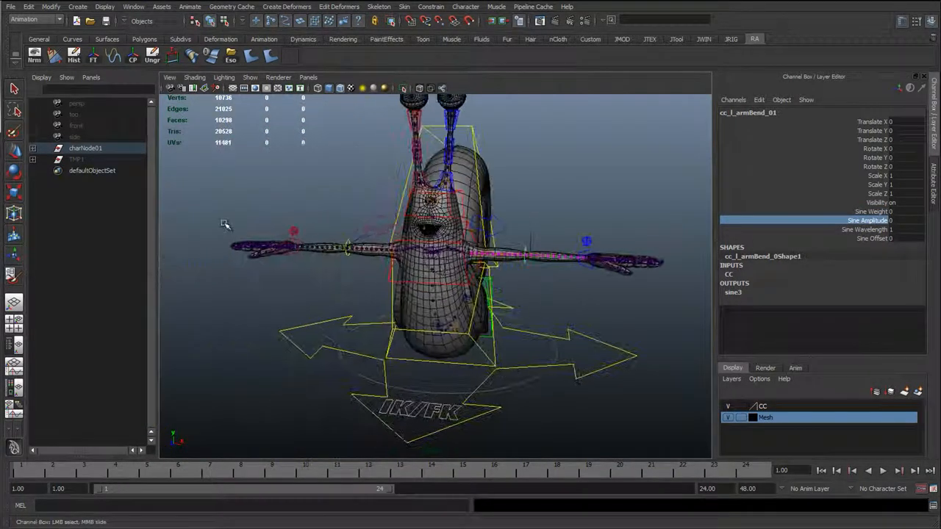
click(84, 148)
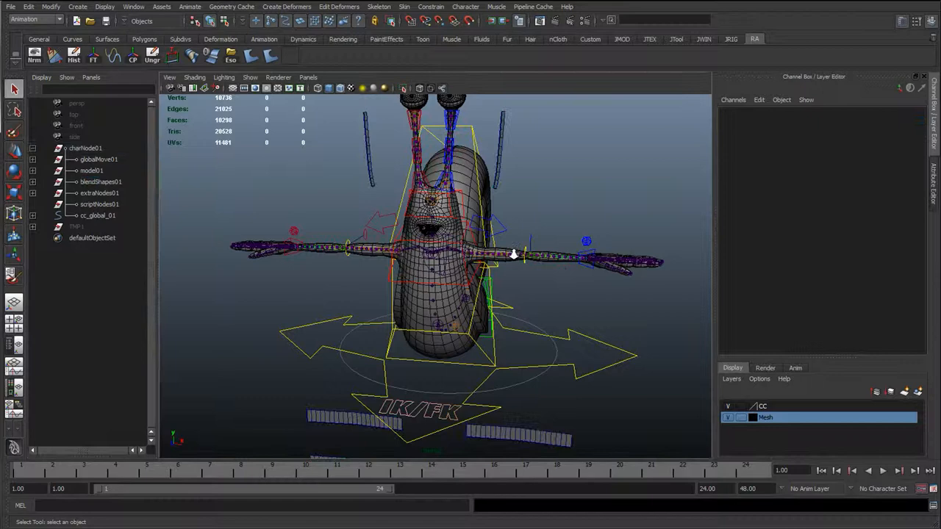
click(486, 345)
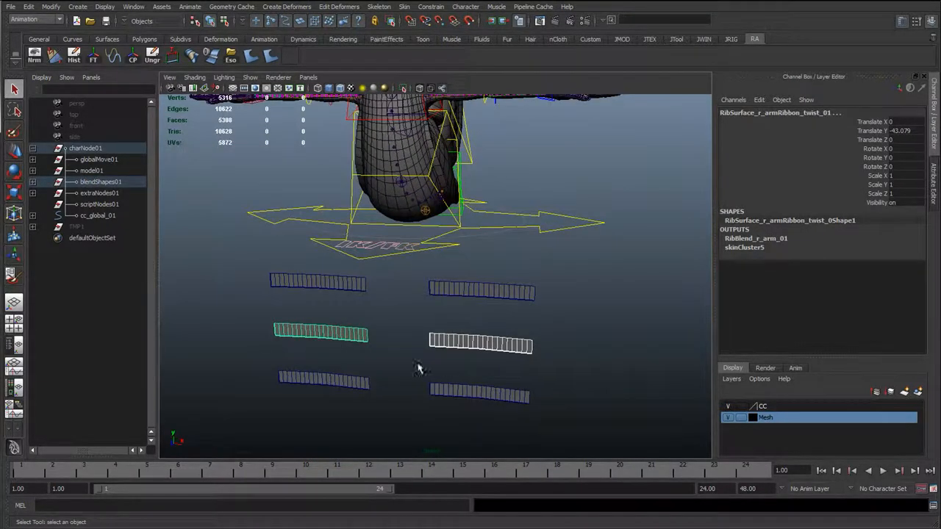
mouse_move(364, 152)
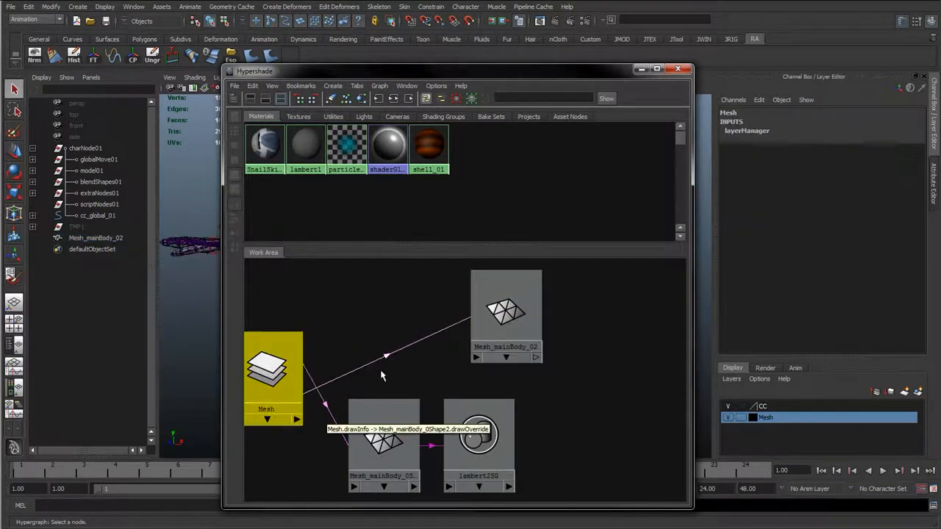
Delete the Mesh layer's drawInfo connection to the body mesh and close Hypershade.
click(505, 316)
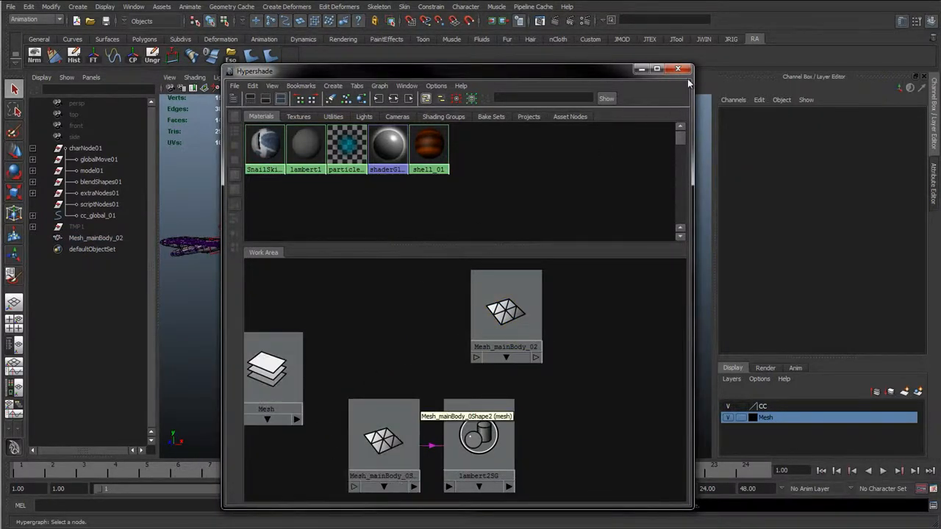
click(678, 69)
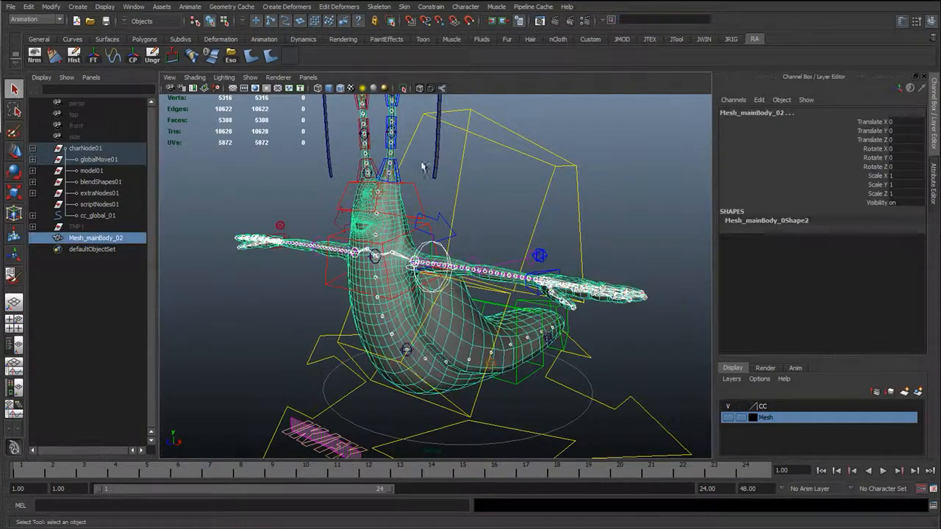
click(403, 7)
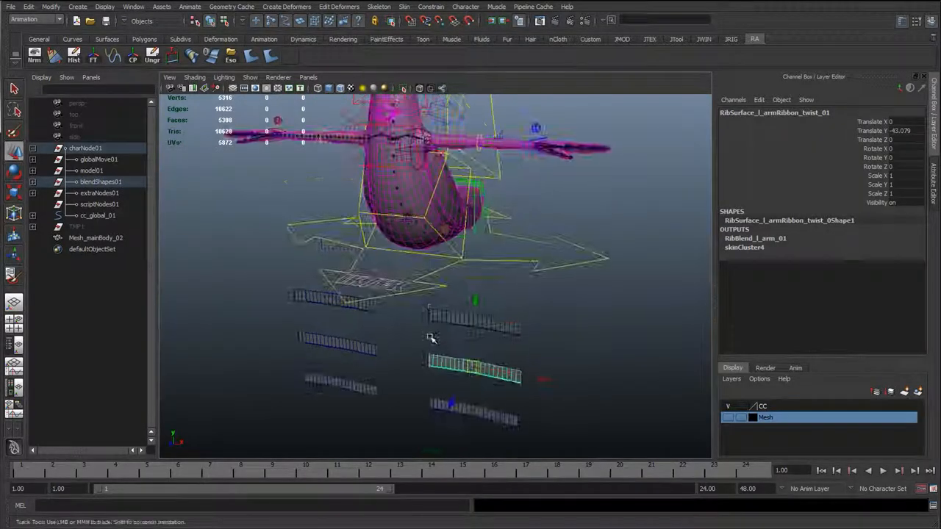
Add Nonlinear Twist deformers to the arm ribbons and rotate the handles 90/-90 on Z.
drag(432, 339, 508, 342)
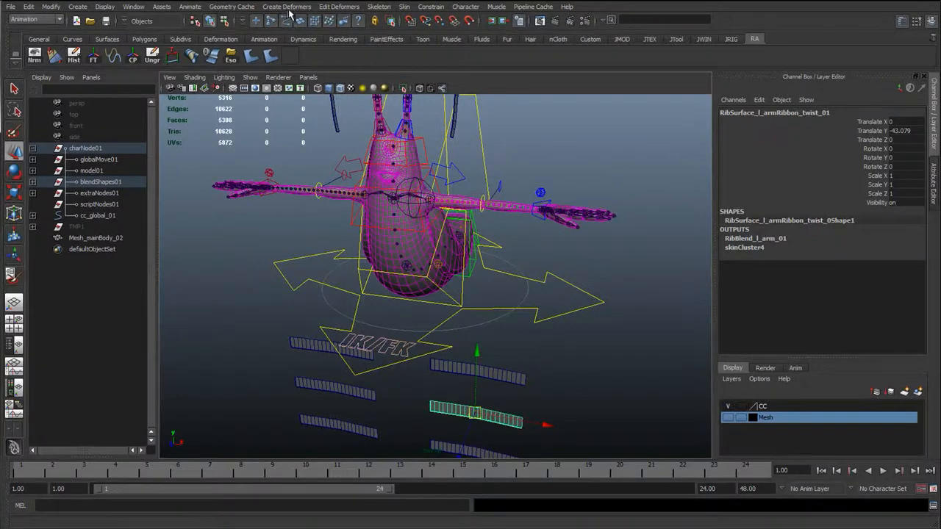
click(286, 6)
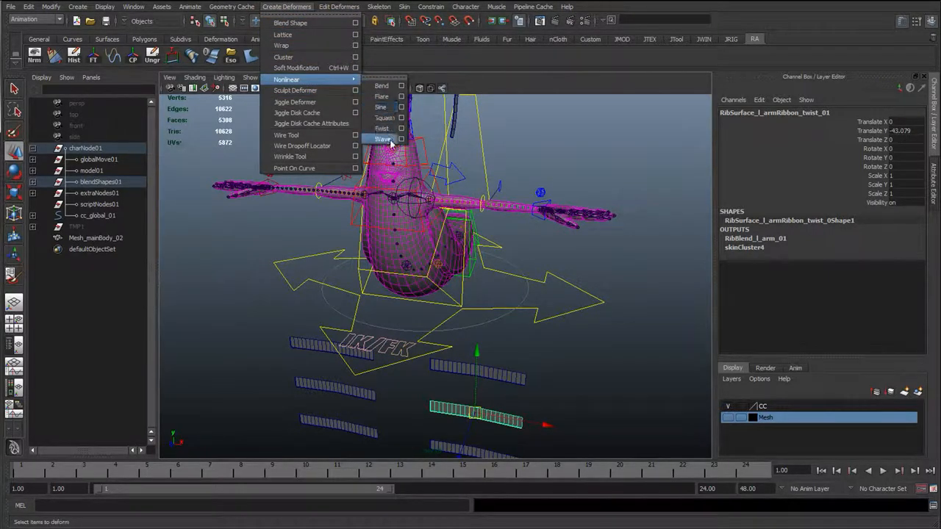
click(382, 129)
text(90)
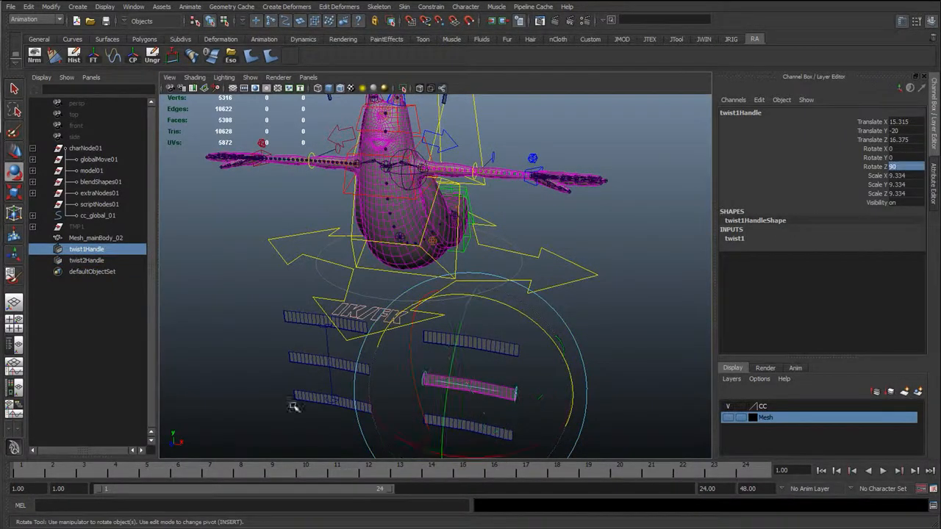
click(86, 260)
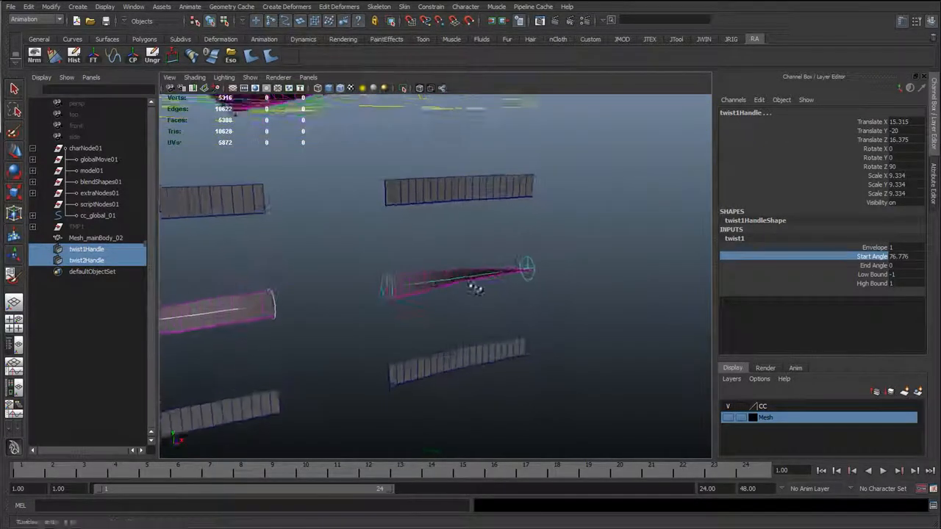
Test the twist Start Angle, undo it, and set twist2Handle Rotate Y to 180.
drag(478, 287, 476, 261)
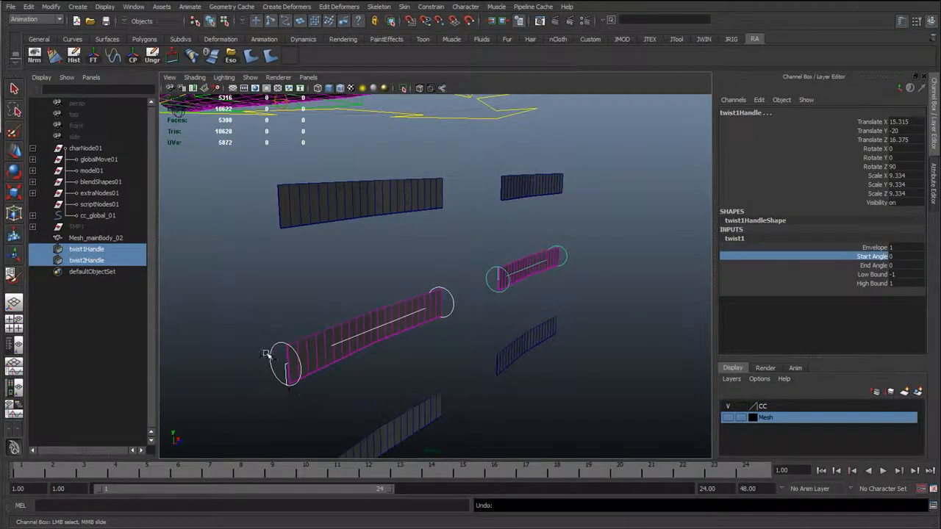
click(87, 259)
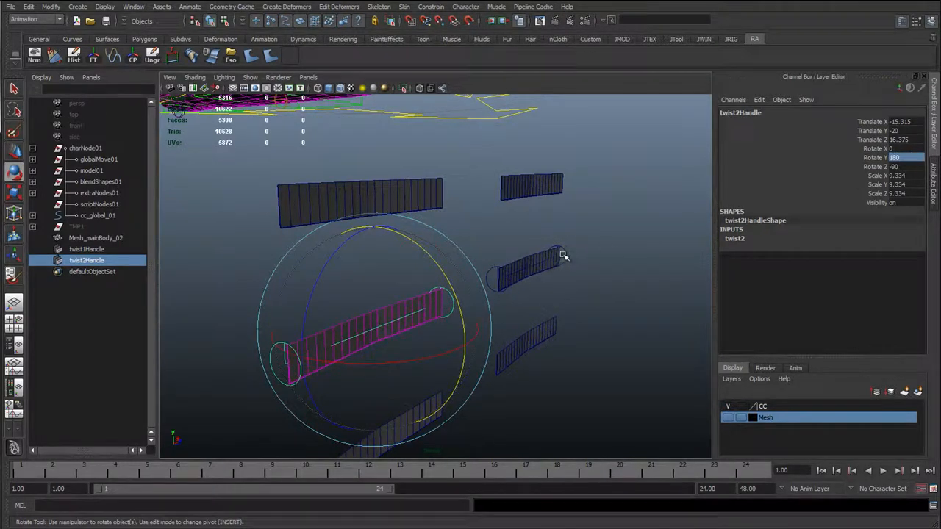
click(86, 249)
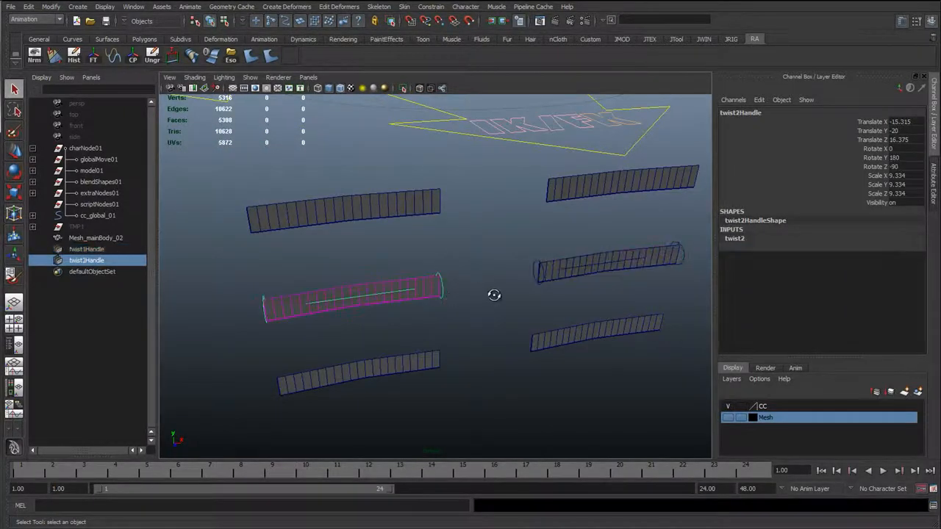
click(87, 249)
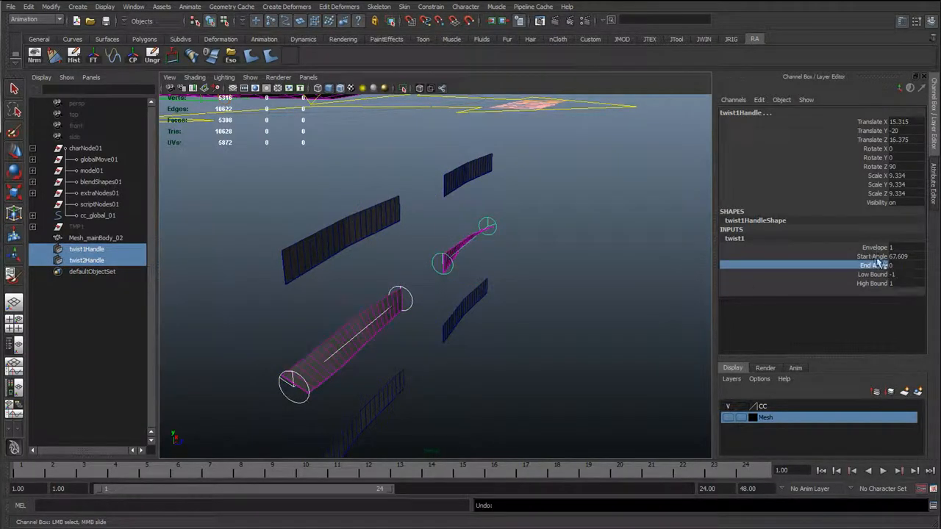
Adjust twist1's start angle and set twist2Handle's Rotate Z in the Channel Box.
click(901, 256)
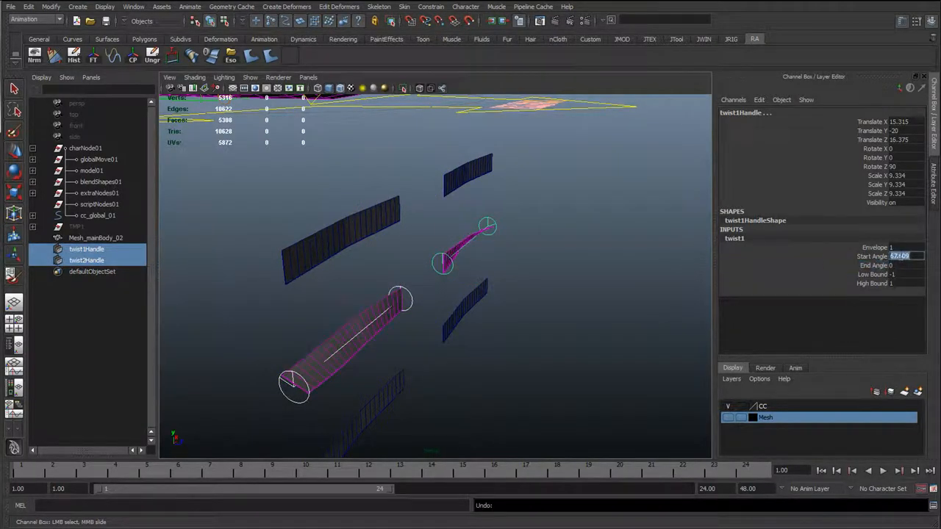
click(86, 260)
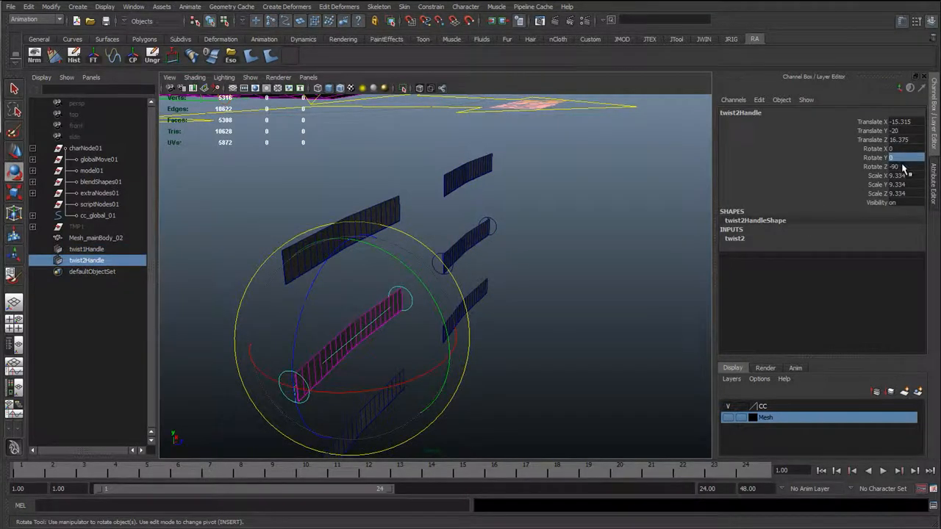
triple_click(890, 166)
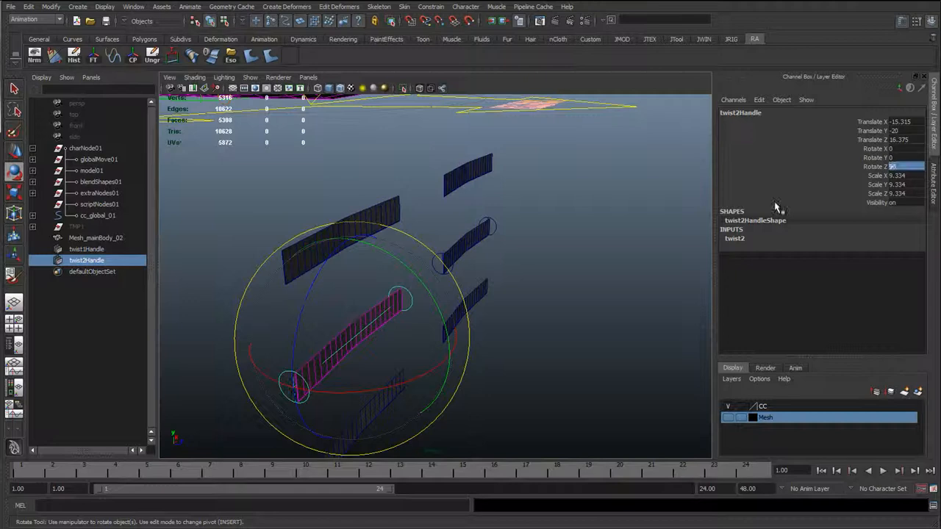
click(86, 248)
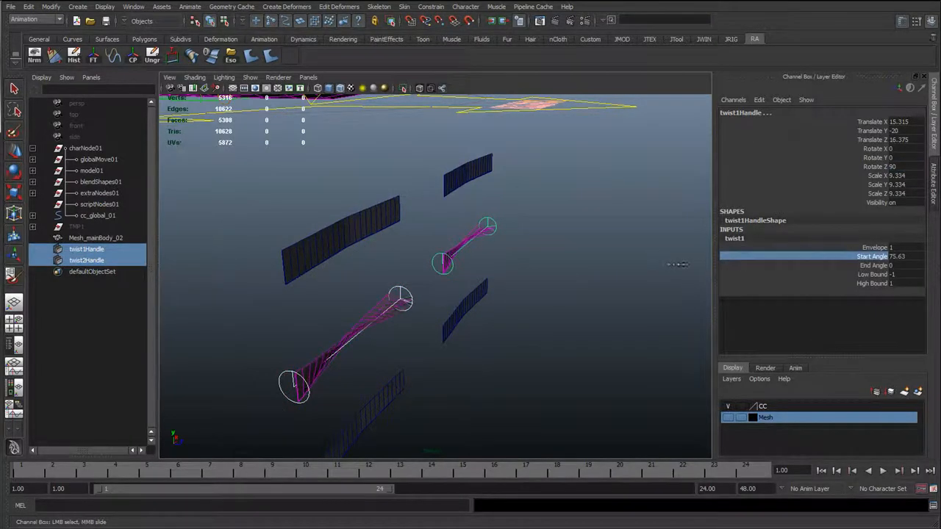
Test twist2's End Angle on the second ribbon, then select the left wrist control.
click(87, 260)
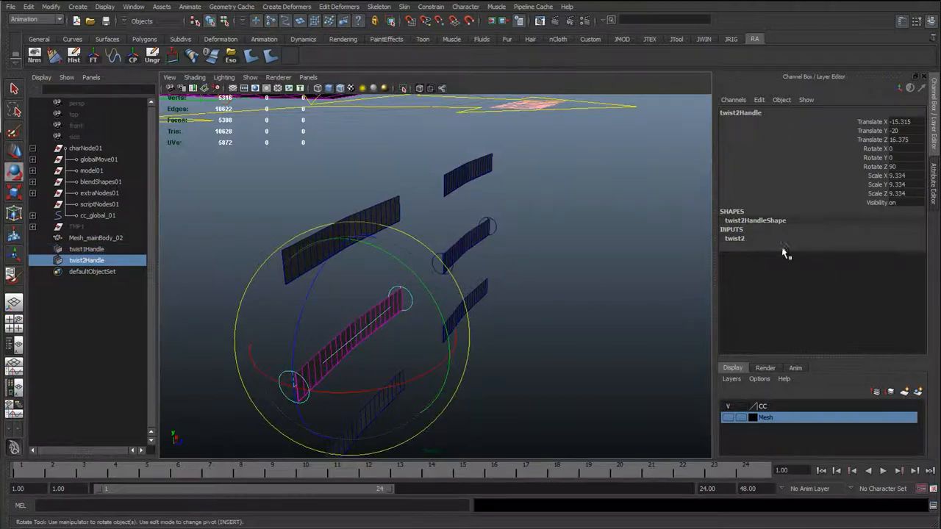
click(86, 249)
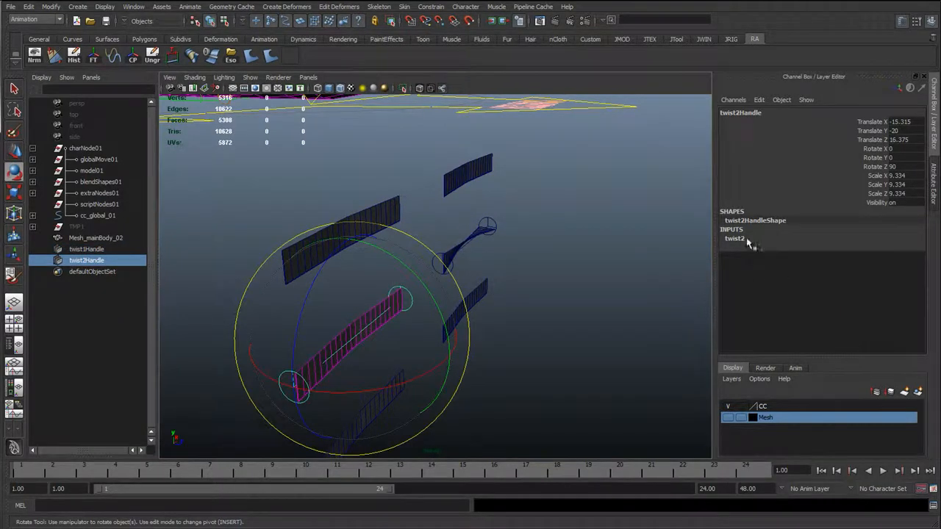
click(734, 238)
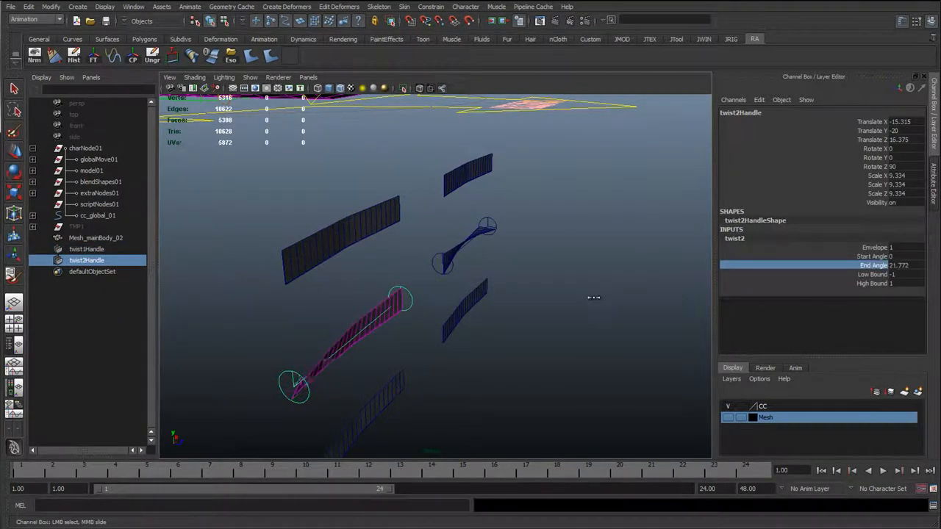
drag(594, 298, 509, 317)
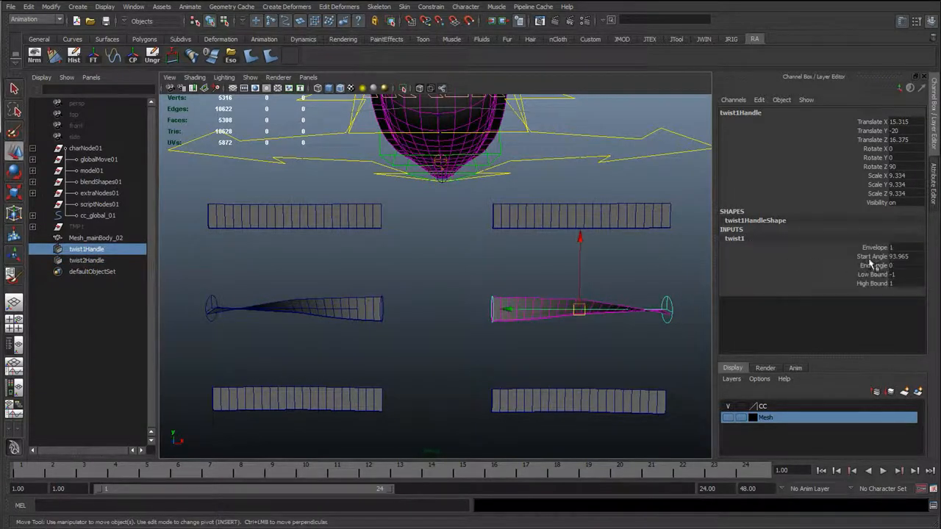
click(87, 261)
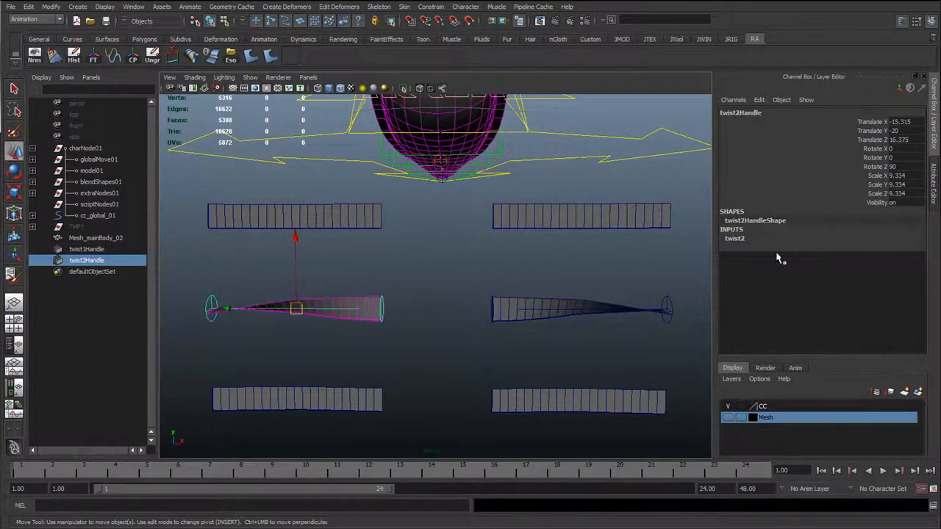
click(735, 239)
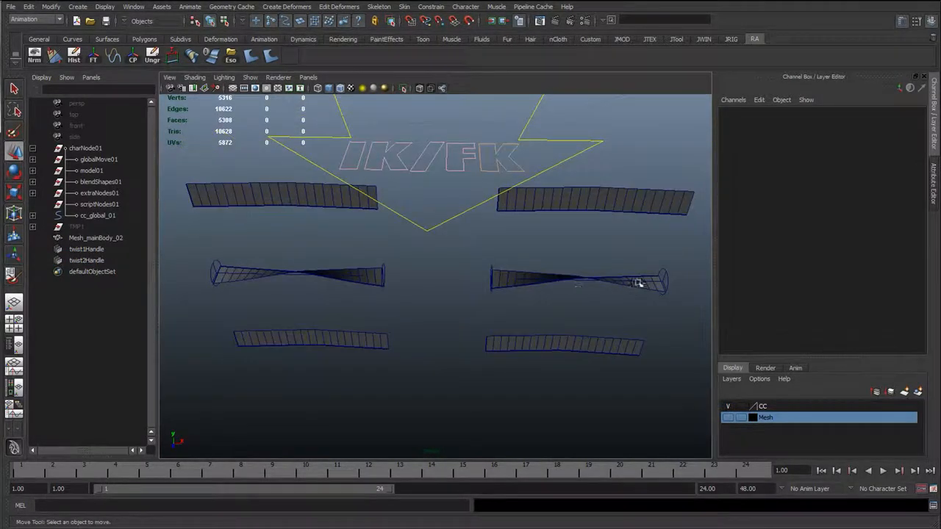
mouse_move(401, 276)
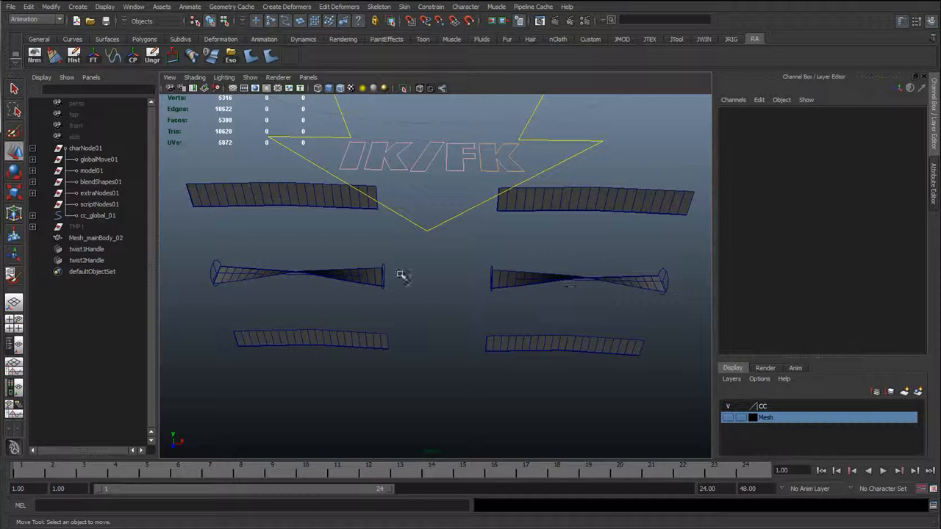
click(86, 261)
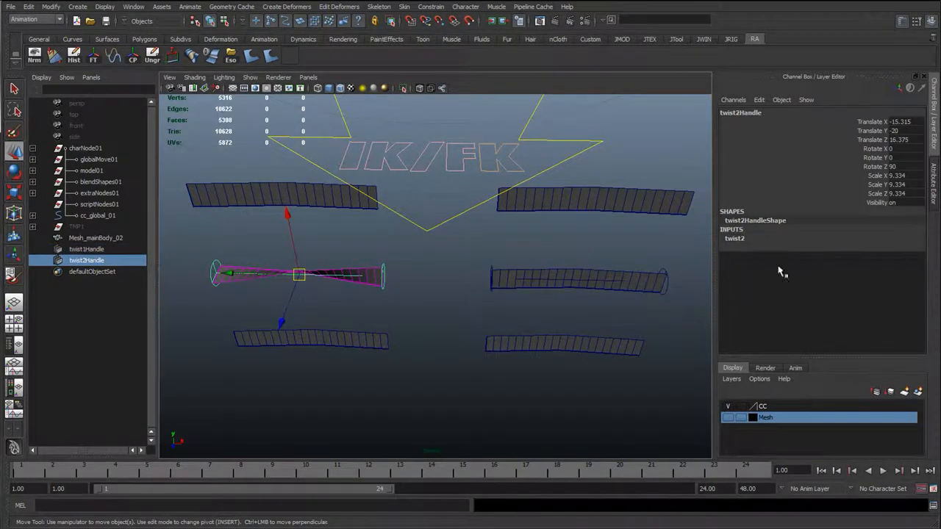
click(733, 238)
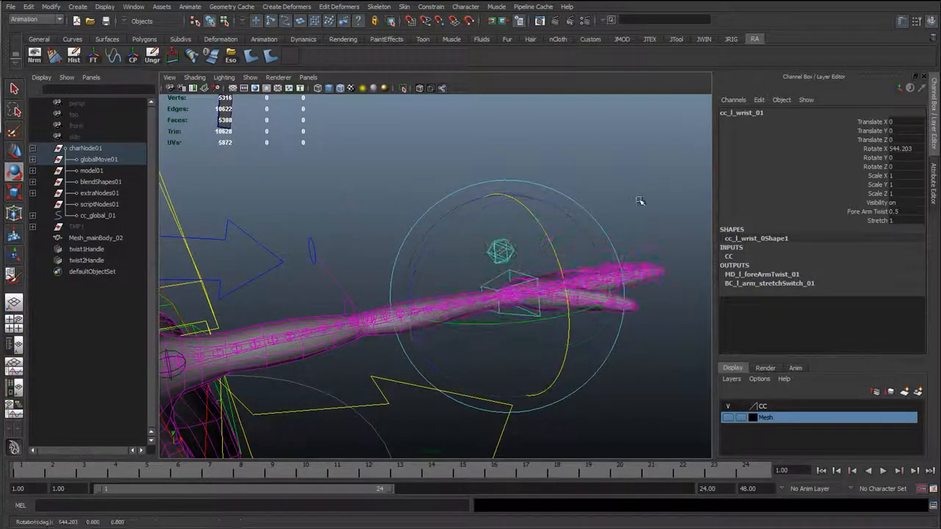
Spin cc_l_wrist_01 on X to test the forearm twist, then reset Rotate X to 0.
drag(640, 200, 651, 216)
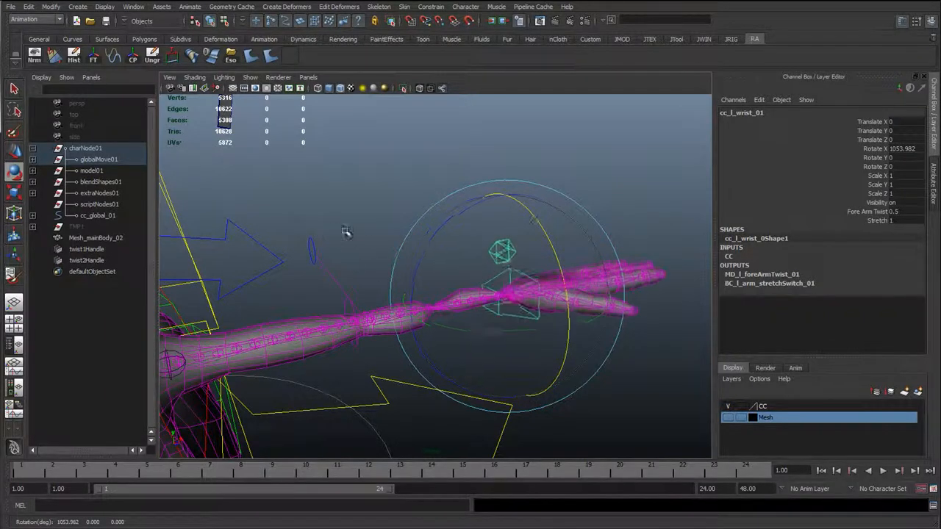
drag(346, 232, 381, 391)
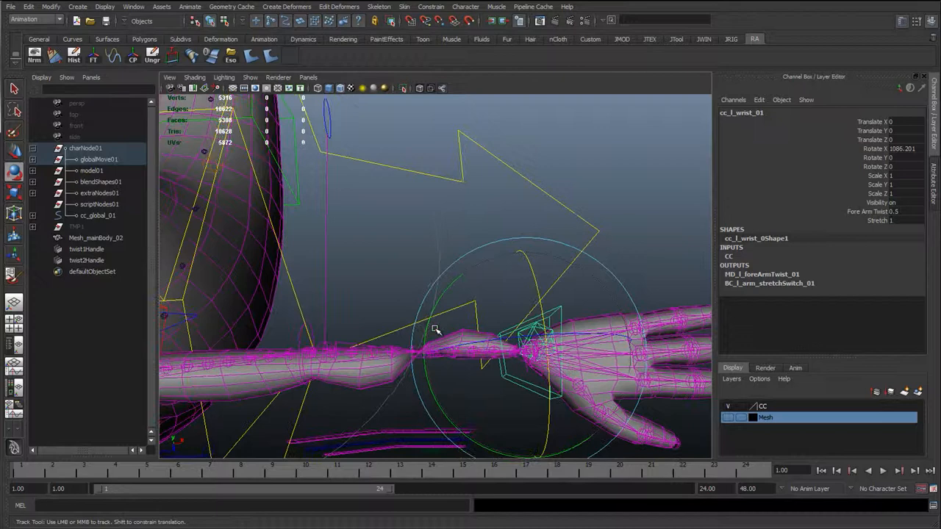
drag(436, 330, 343, 216)
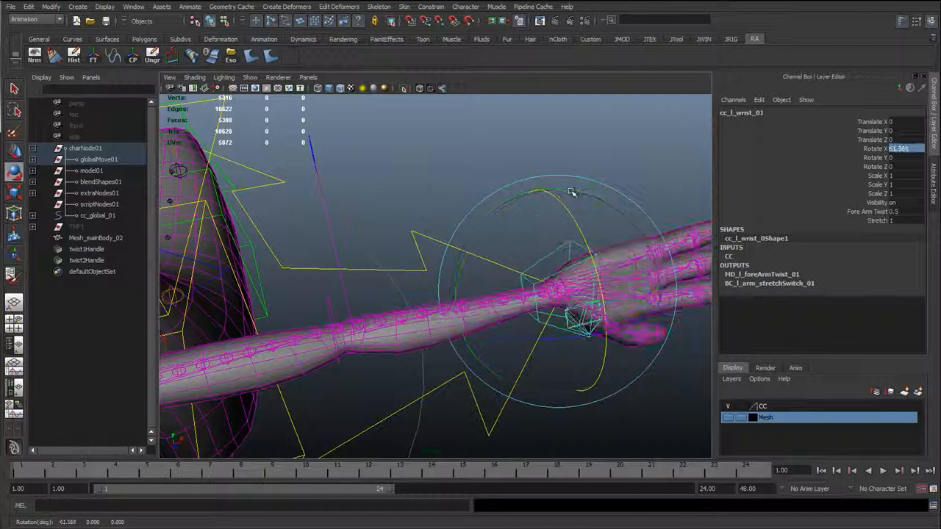
drag(572, 191, 437, 182)
text(0)
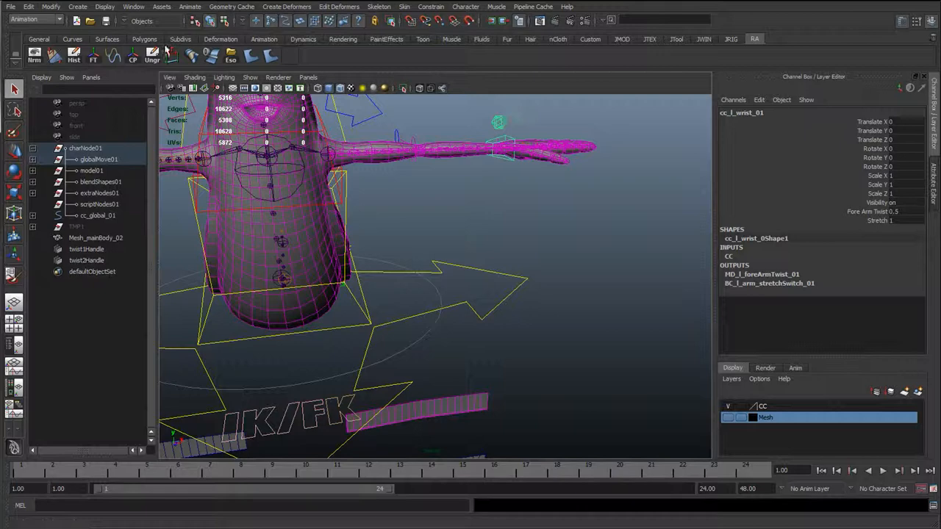
click(133, 7)
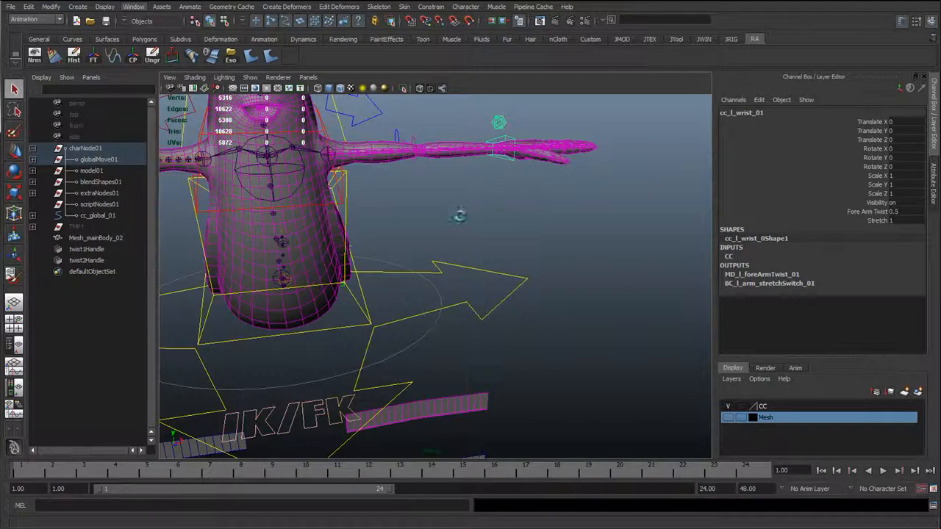
mouse_move(491, 289)
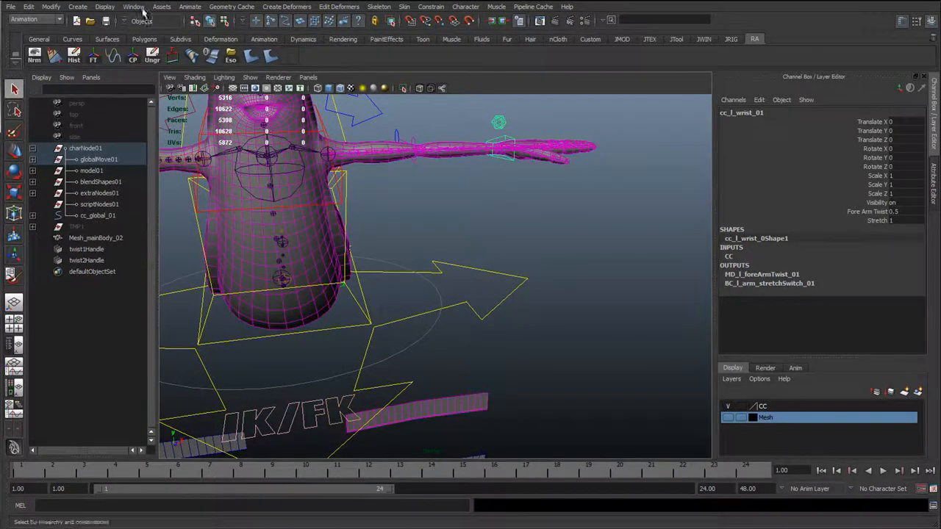
Load cc_l_wrist_01 on the left and twist1 on the right of the Connection Editor.
click(133, 7)
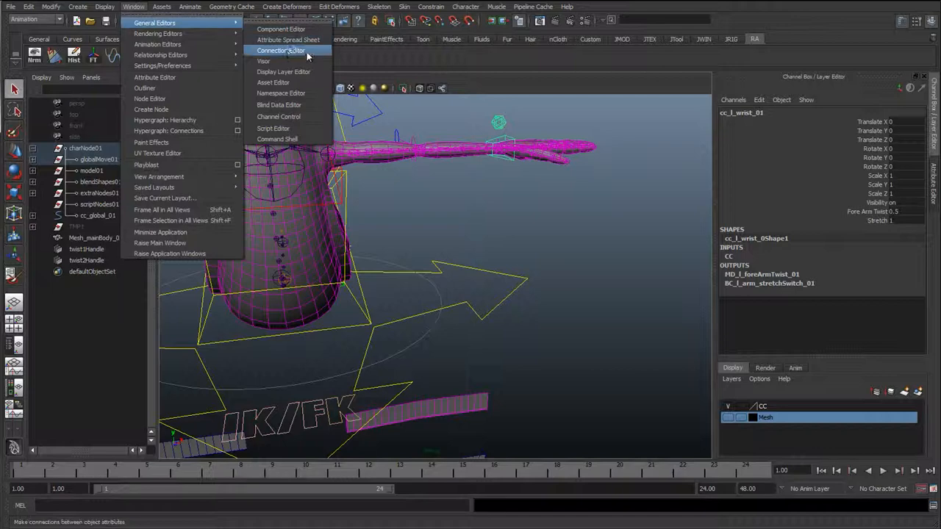
click(281, 50)
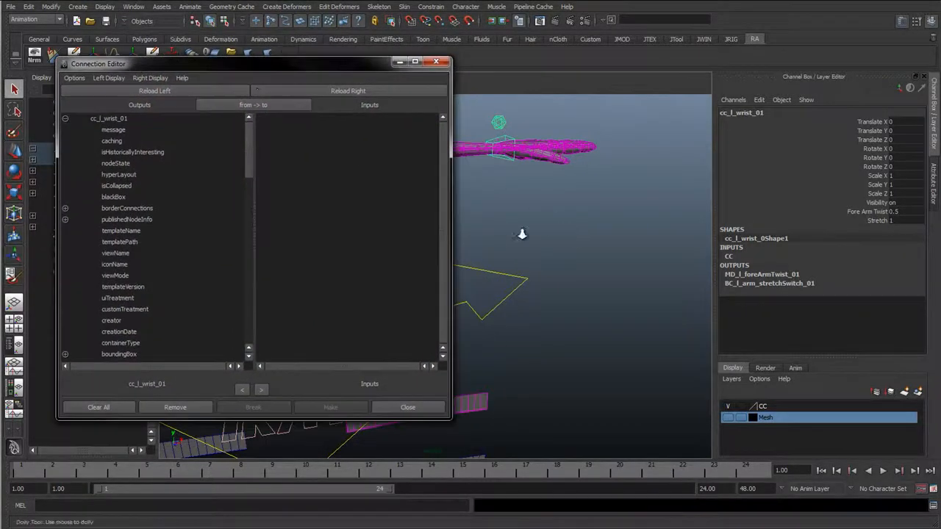
click(155, 90)
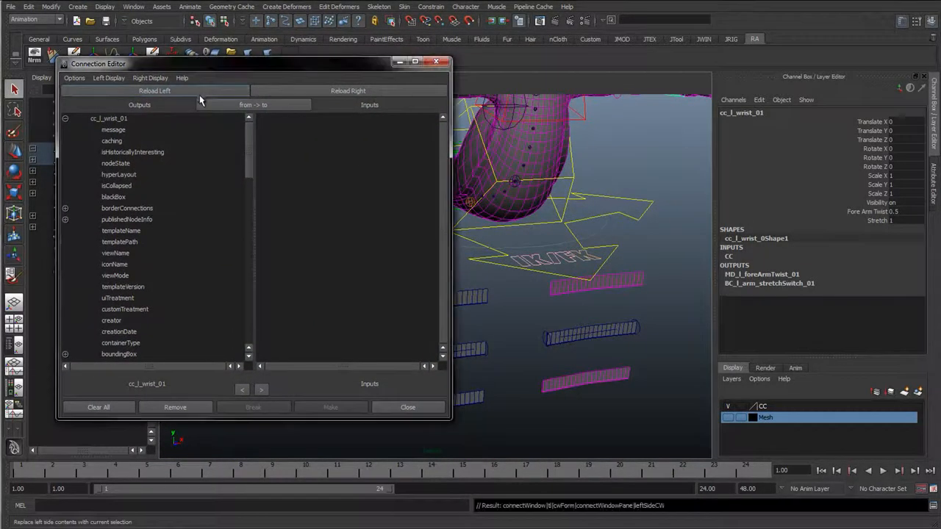
click(548, 316)
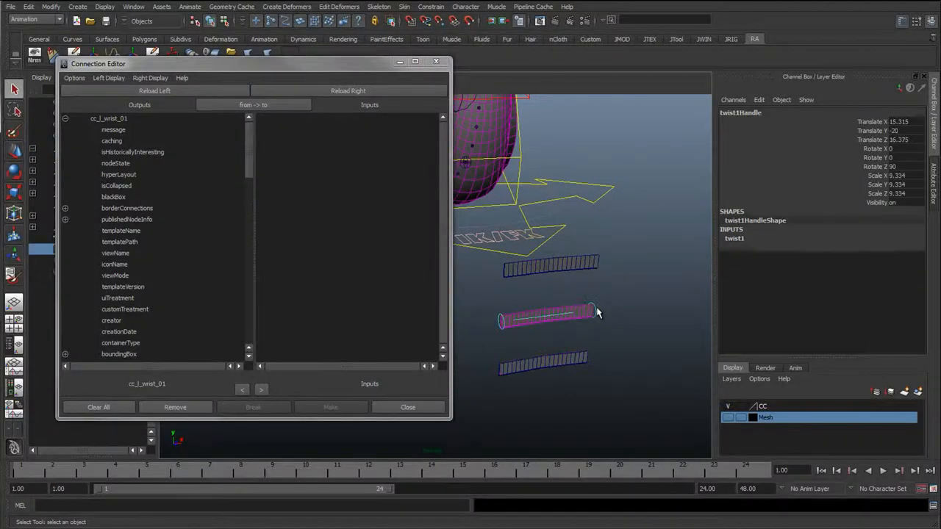
click(734, 238)
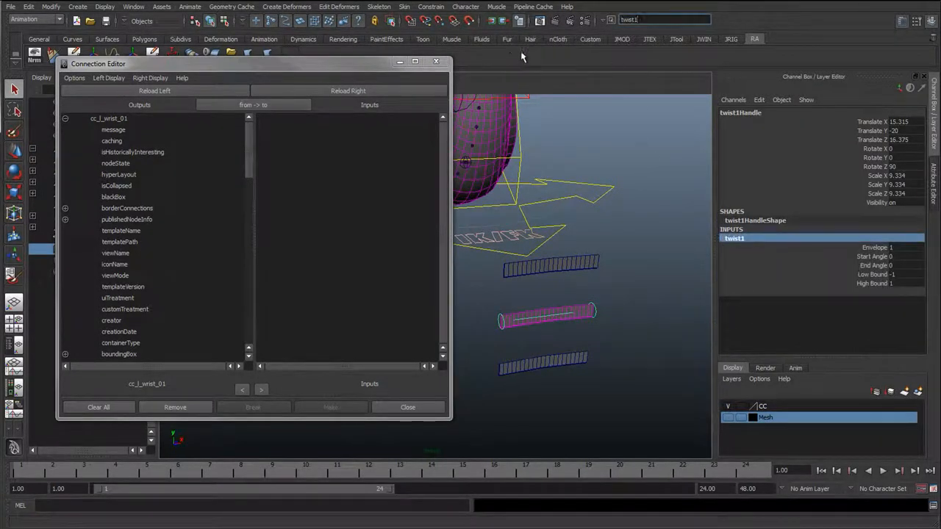
click(347, 90)
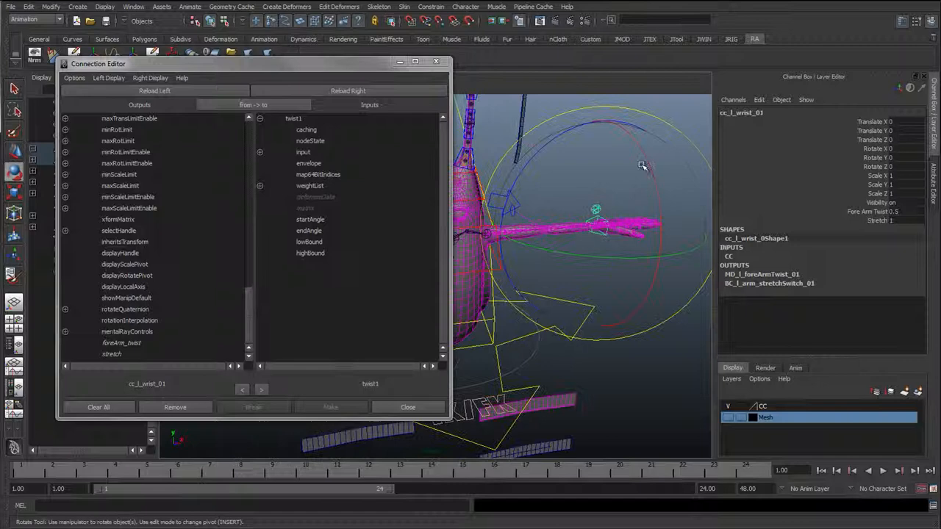
Connect cc_l_wrist_01 rotateX to twist1's startAngle.
drag(642, 166, 668, 265)
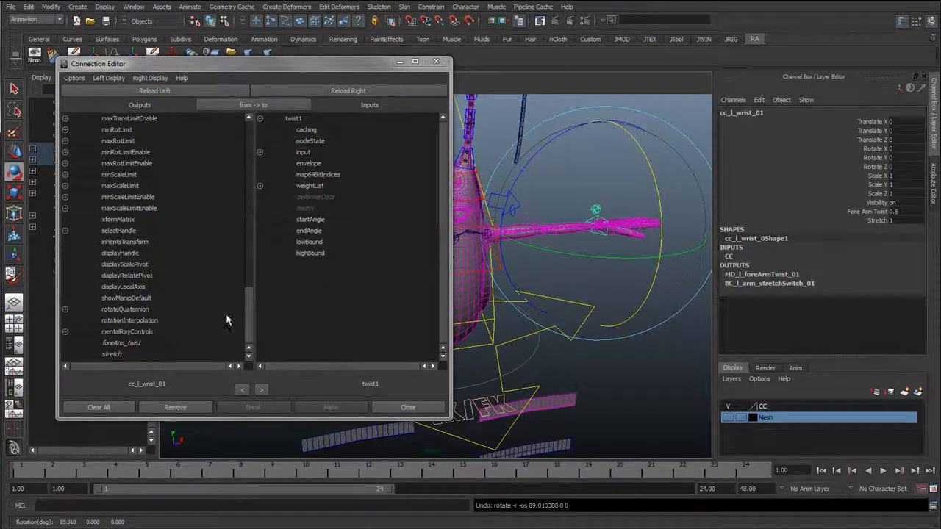
scroll(up, 3)
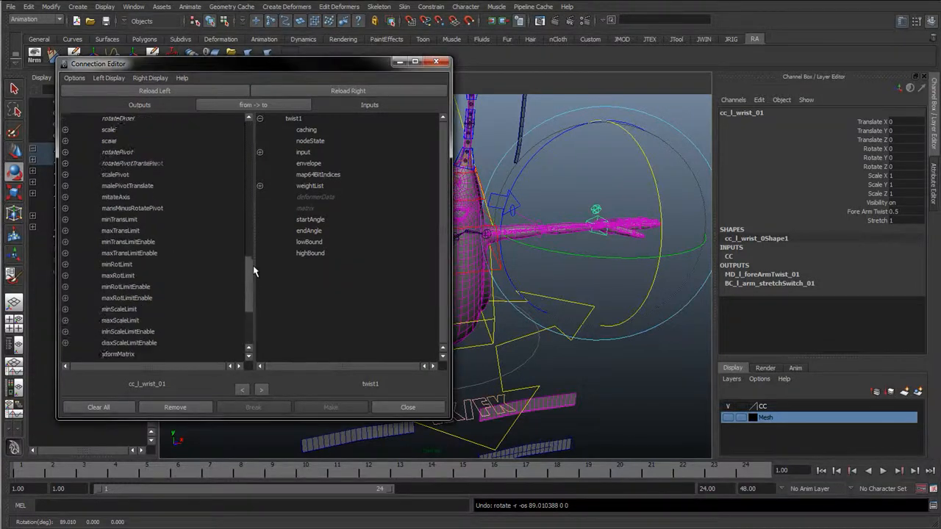
scroll(up, 3)
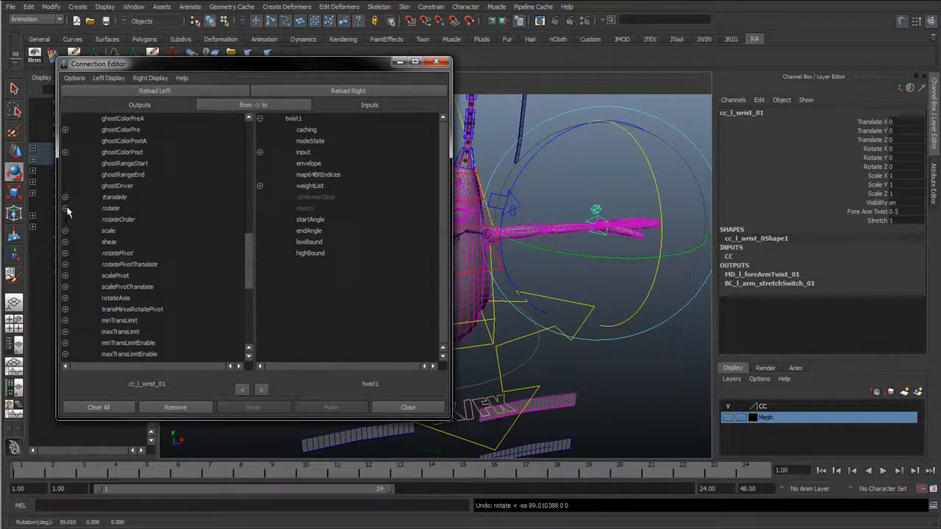
click(65, 208)
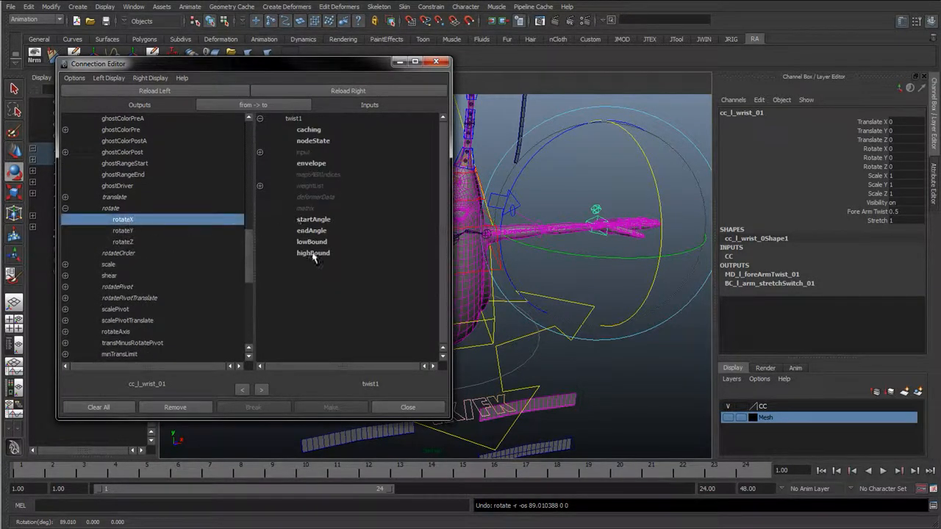
click(311, 219)
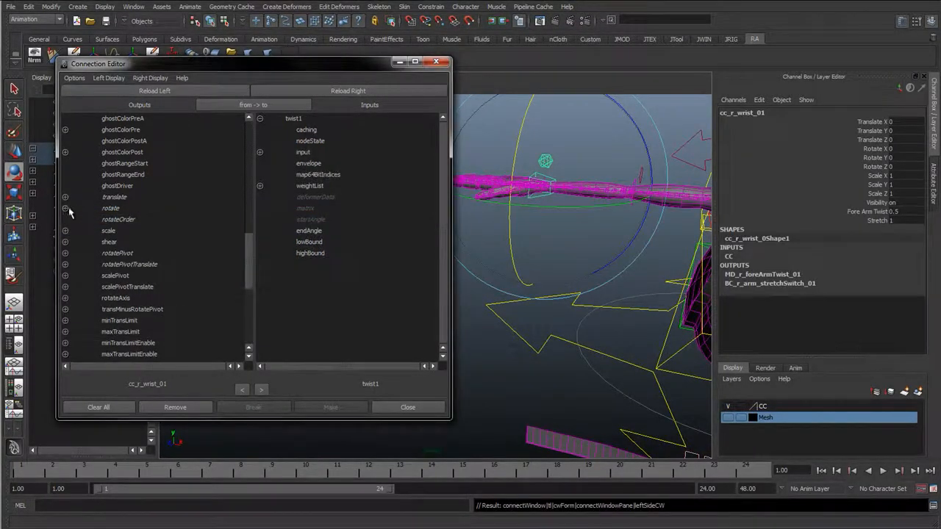
Load twist2, connect cc_r_wrist_01 rotateX to its endAngle, and close the Connection Editor.
click(65, 208)
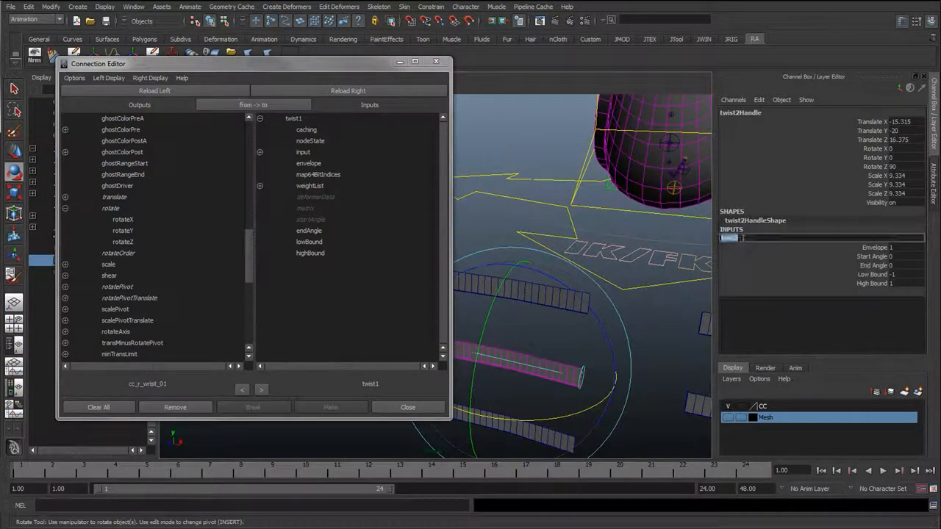
click(809, 238)
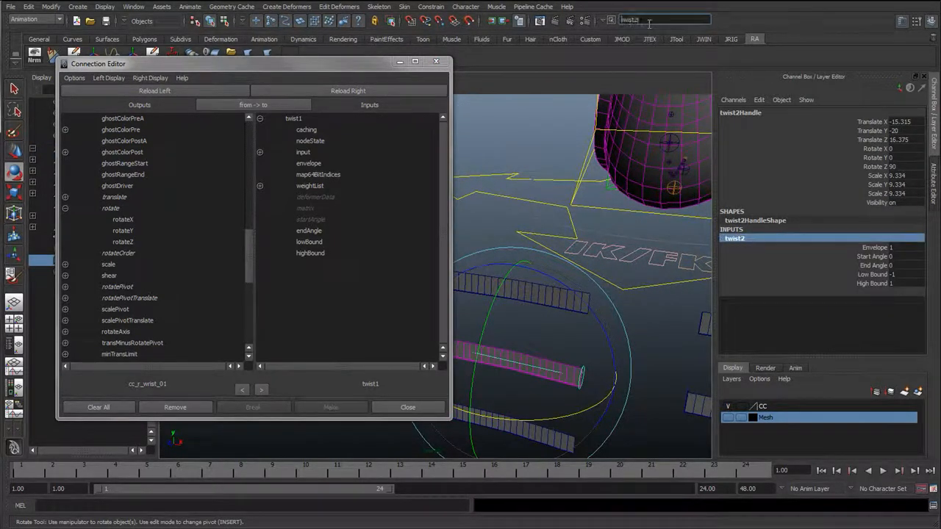
click(348, 91)
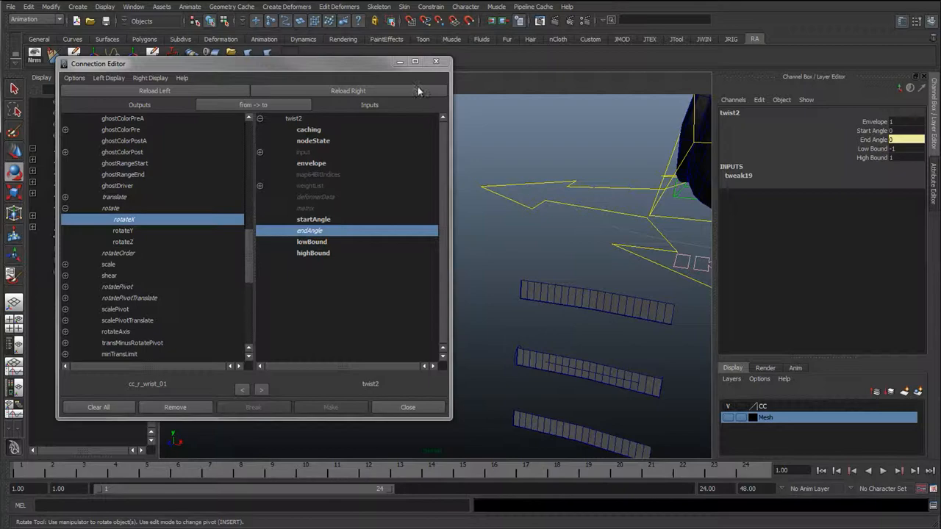
click(408, 408)
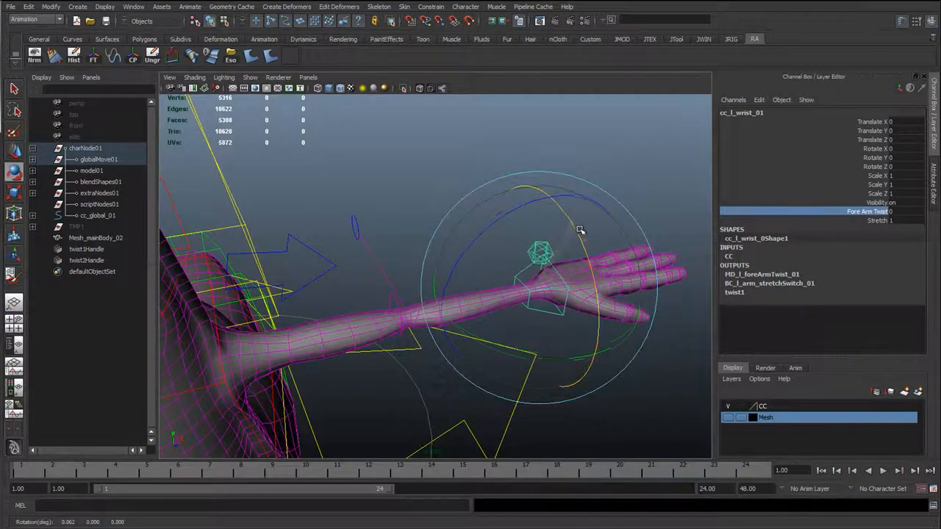
Spin cc_l_wrist_01 around X repeatedly to check the forearm twists like rope.
drag(581, 228, 566, 294)
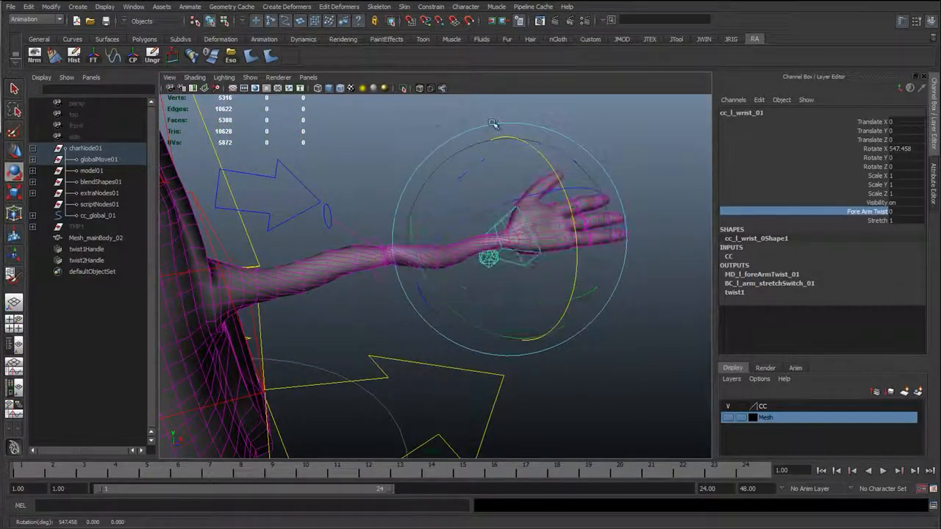
drag(493, 123, 517, 154)
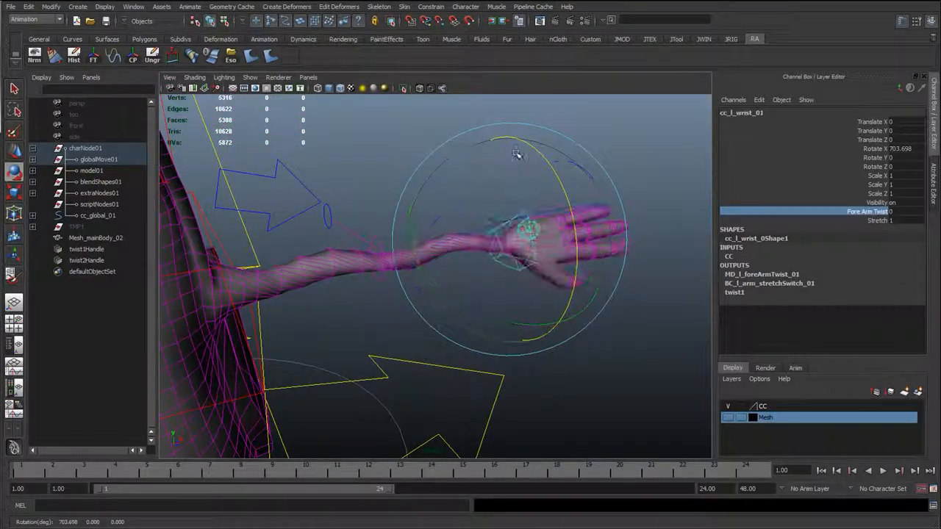
drag(515, 155, 449, 250)
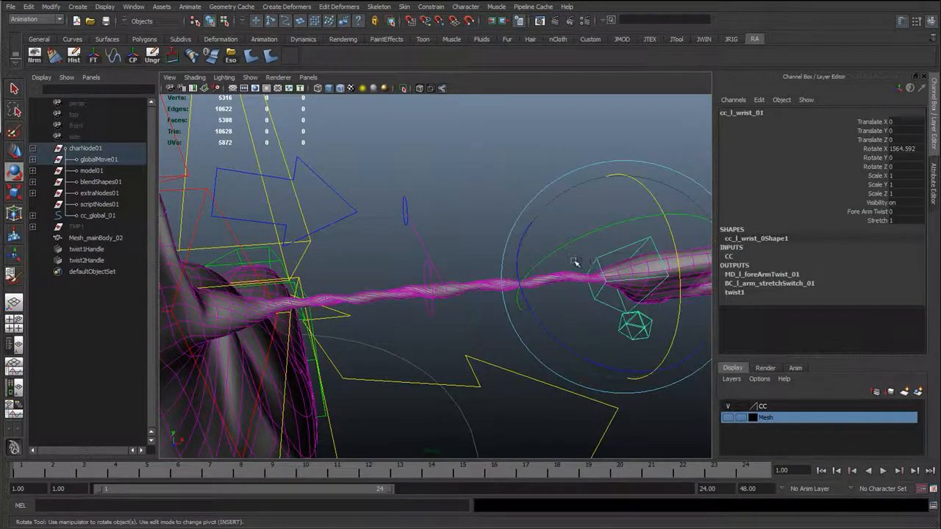
drag(574, 265, 489, 278)
text(0)
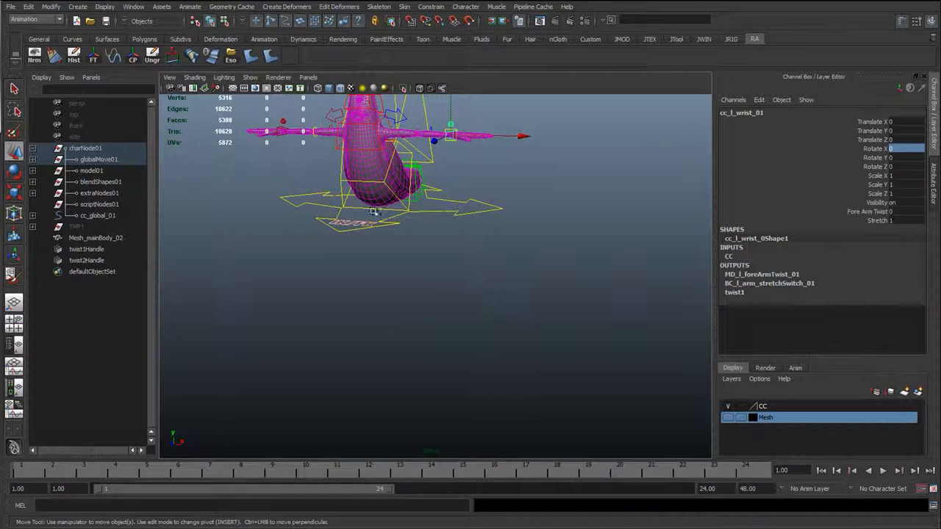
Select the right wrist control and add a float attribute fullArmTwist with minimum 0.
click(250, 78)
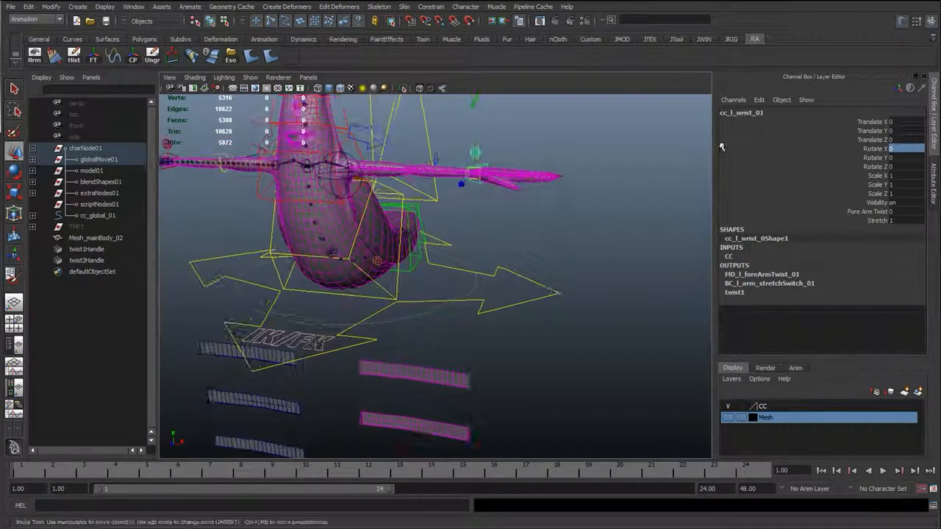
click(758, 99)
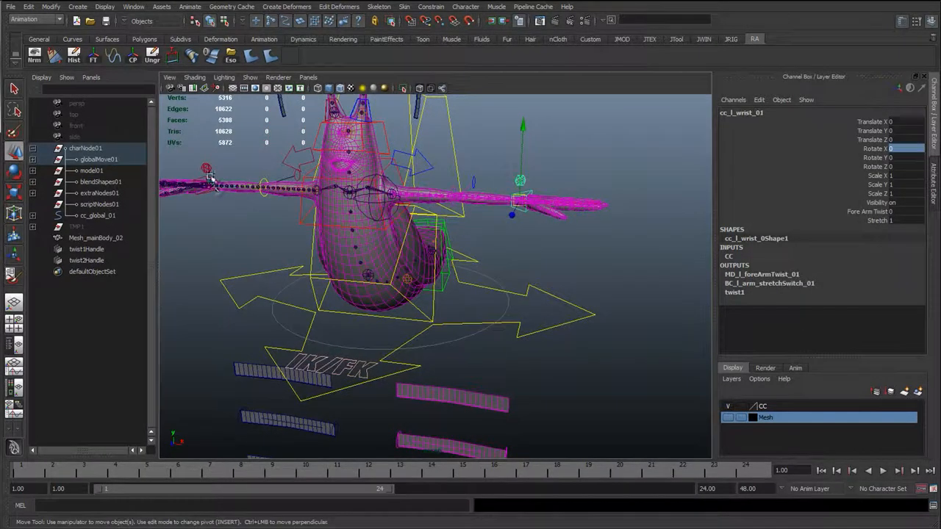
click(759, 99)
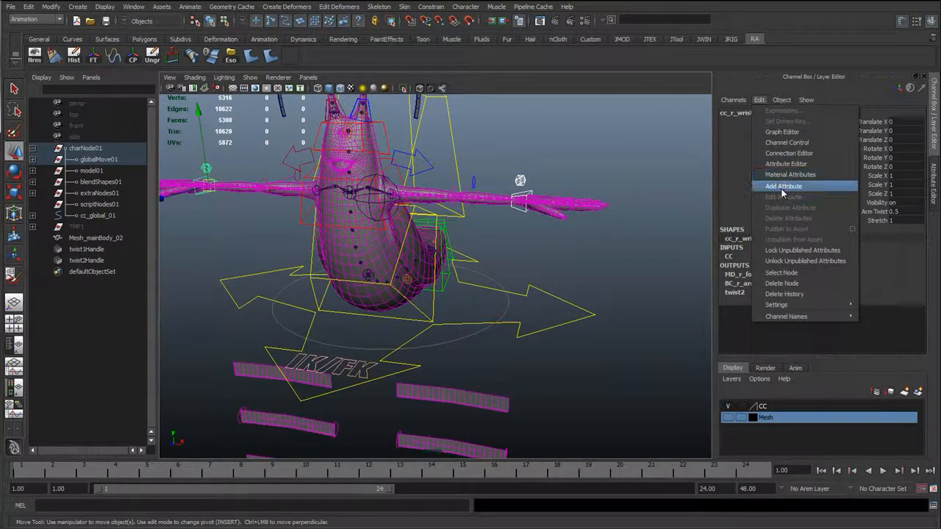
click(783, 185)
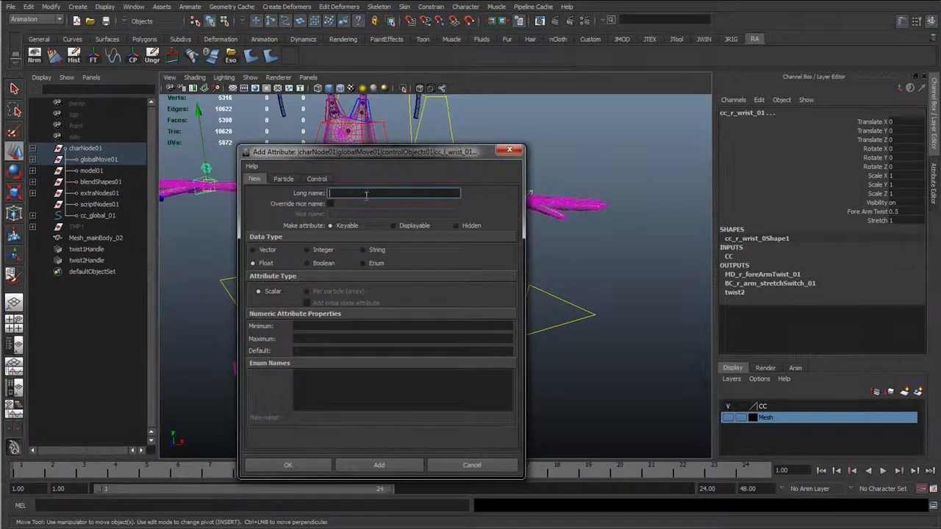
text(fullArmTwist)
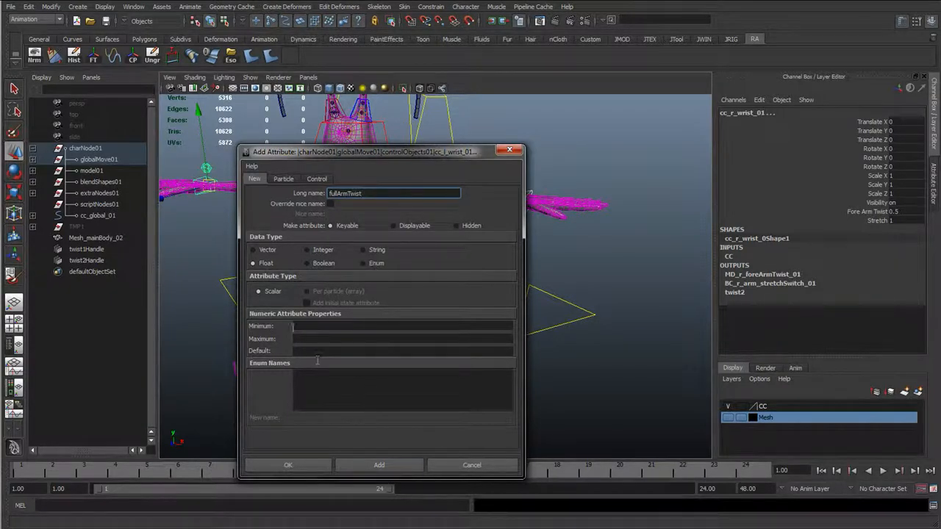
click(401, 325)
text(0)
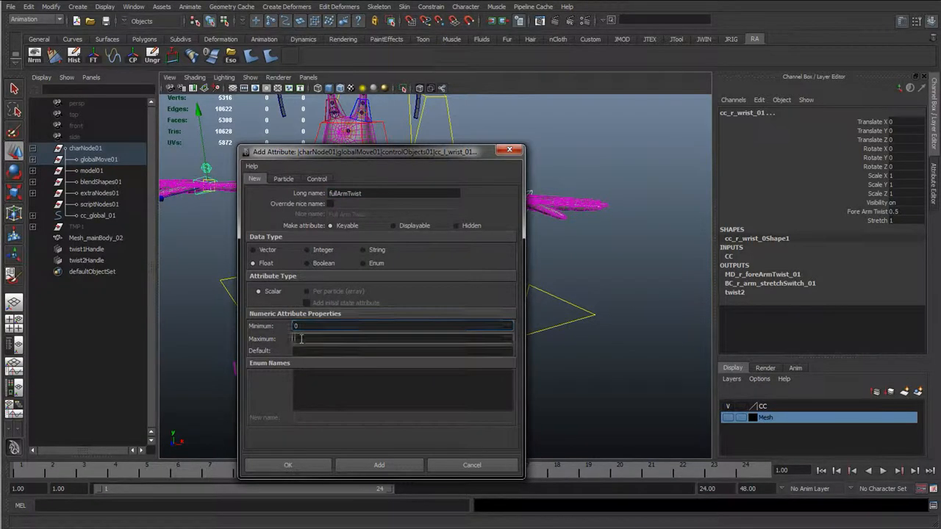
click(379, 464)
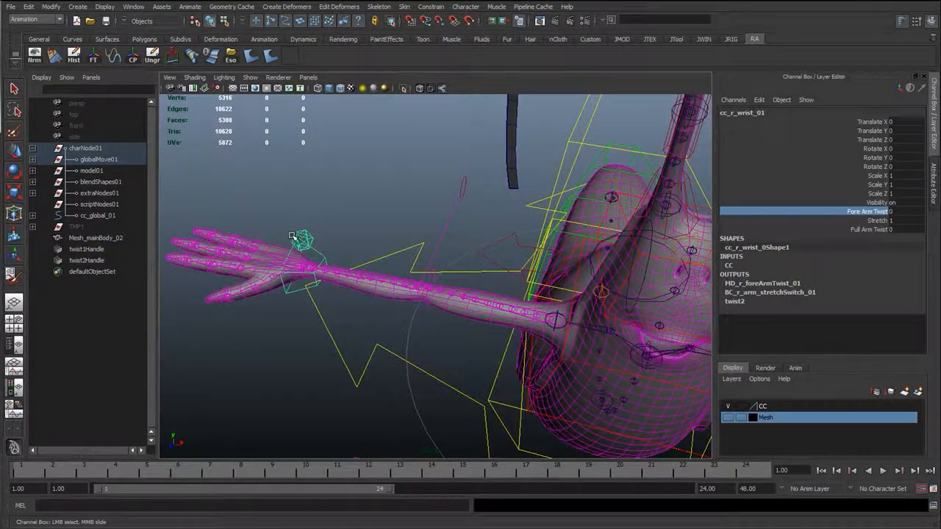
Orbit the viewport back out to frame the whole snail.
drag(302, 243, 250, 333)
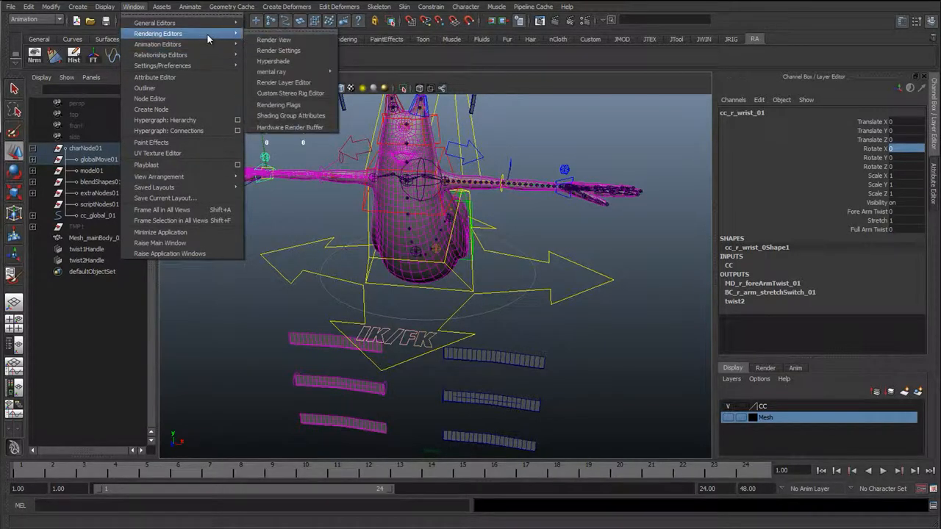
mouse_move(154, 23)
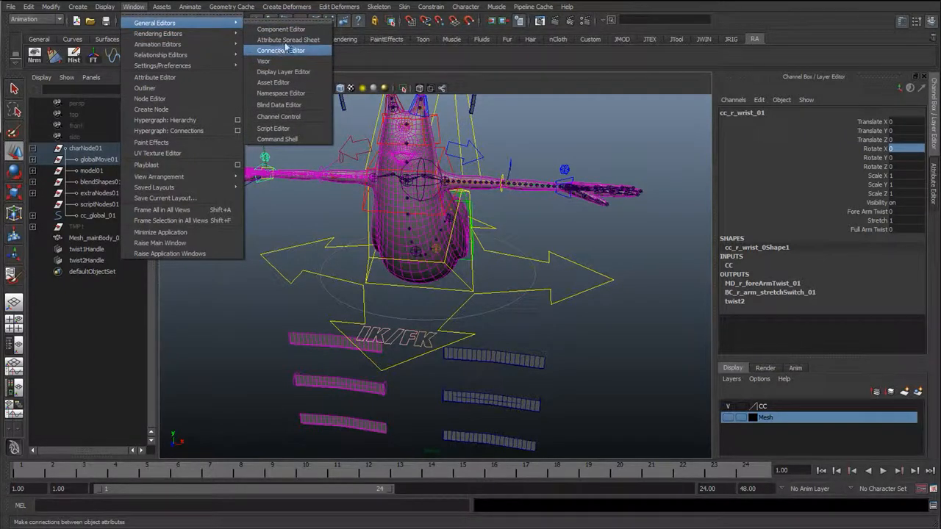
Connect fullArmTwist to envelope: left wrist to twist1, right wrist to twist2.
click(280, 50)
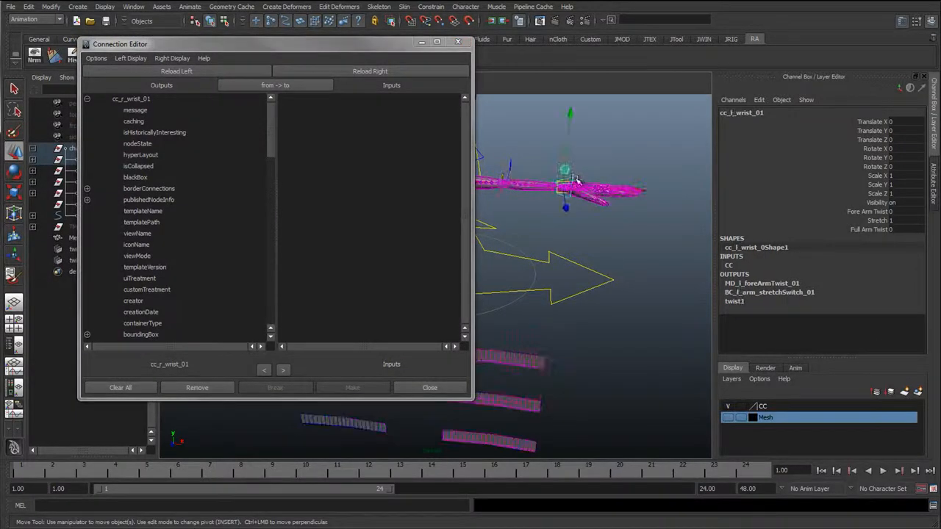
click(175, 70)
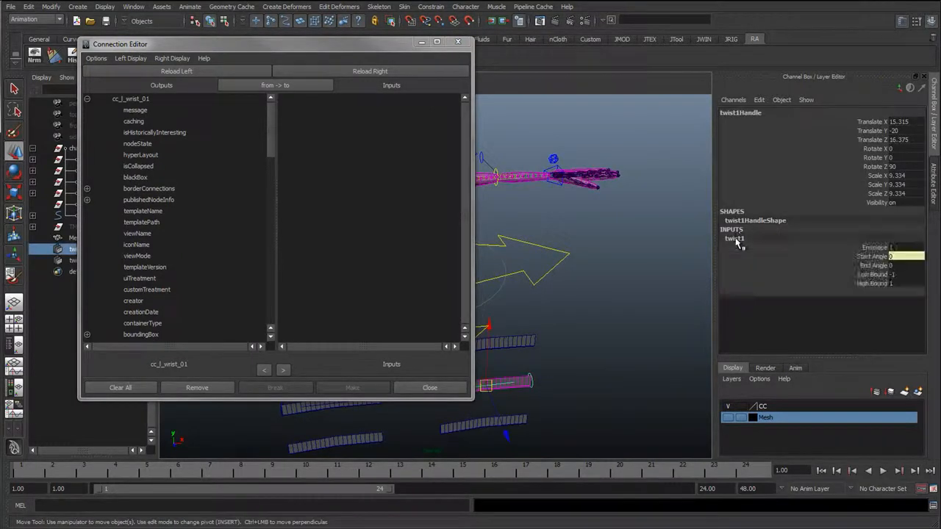
click(733, 239)
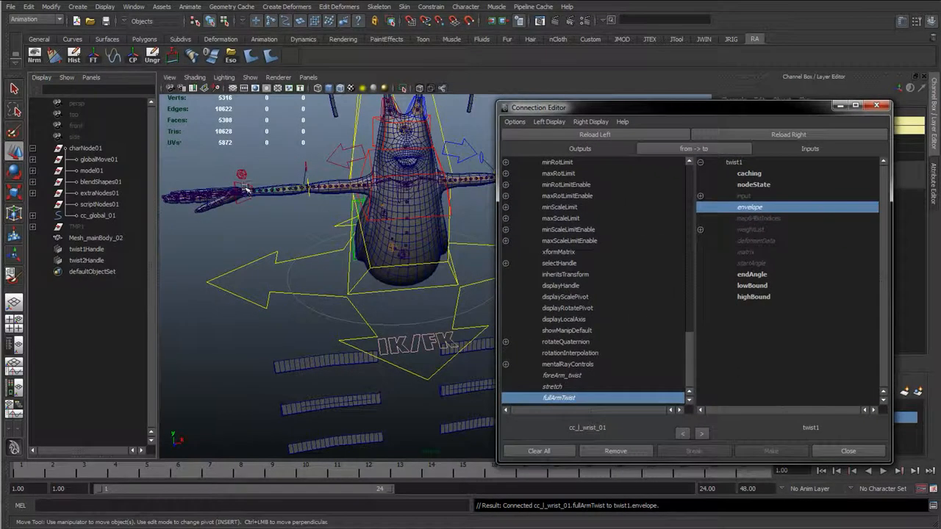
click(98, 158)
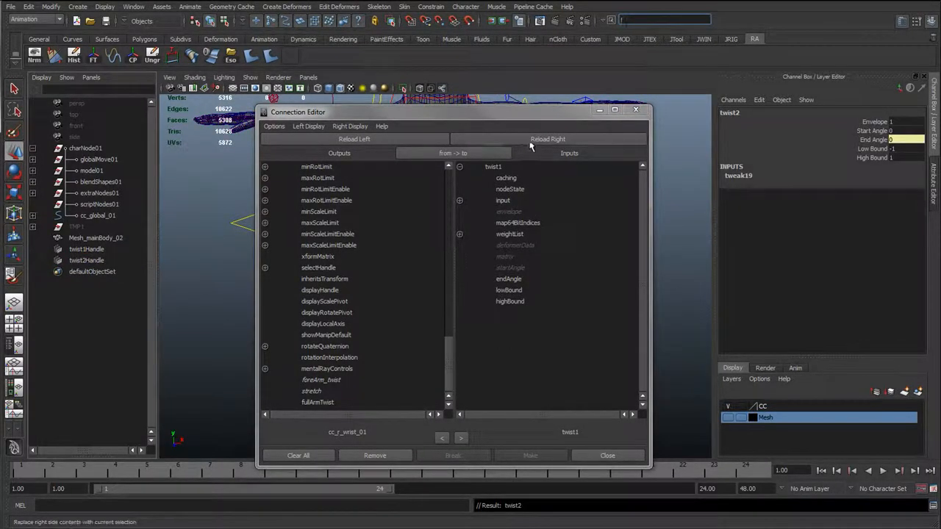
click(317, 402)
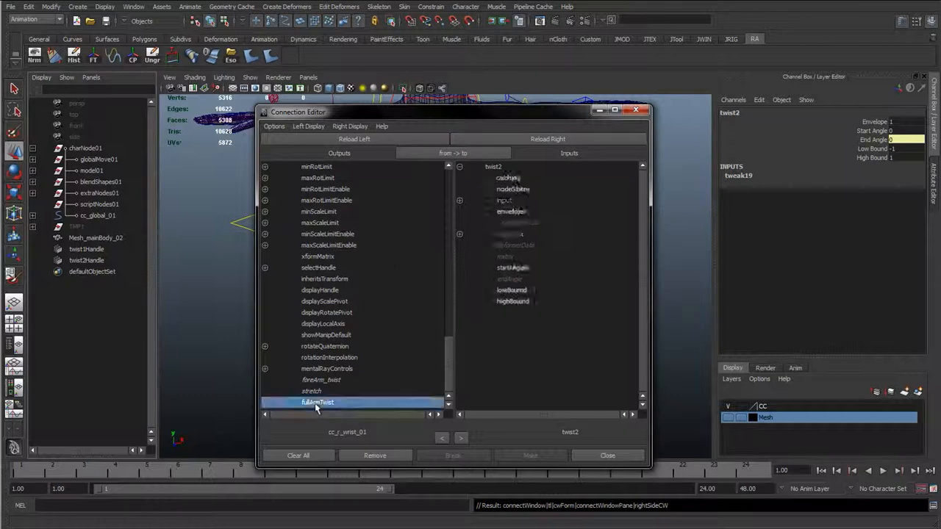
click(510, 212)
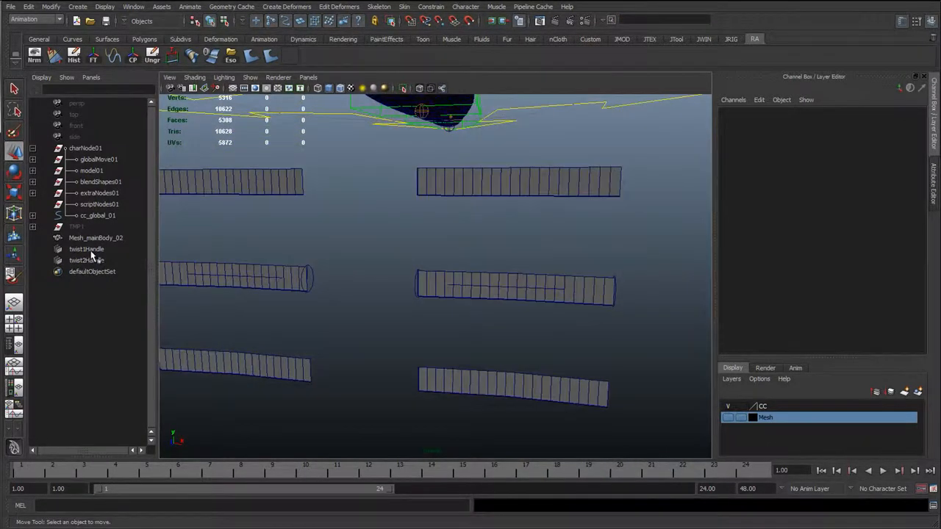
Parent twist1Handle and twist2Handle under extraNodes01 > extra_toHide01 in the Outliner.
click(86, 249)
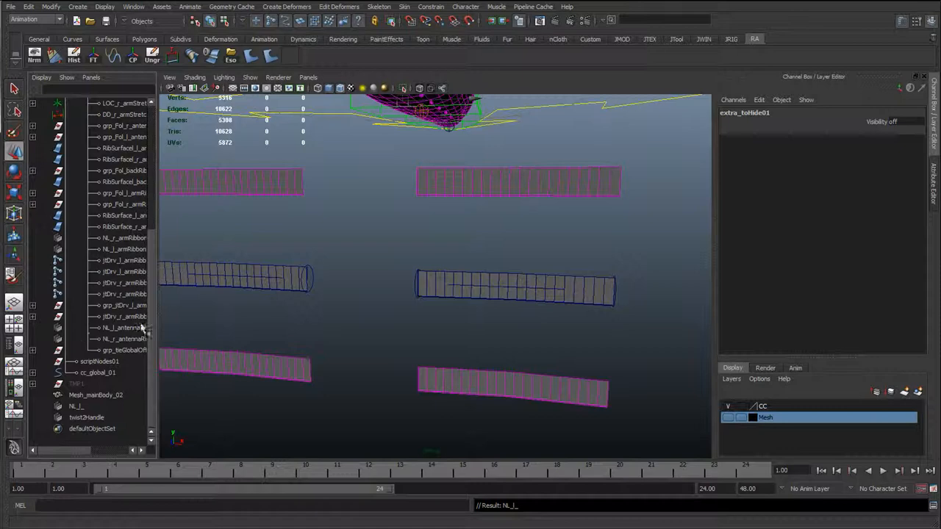
click(121, 328)
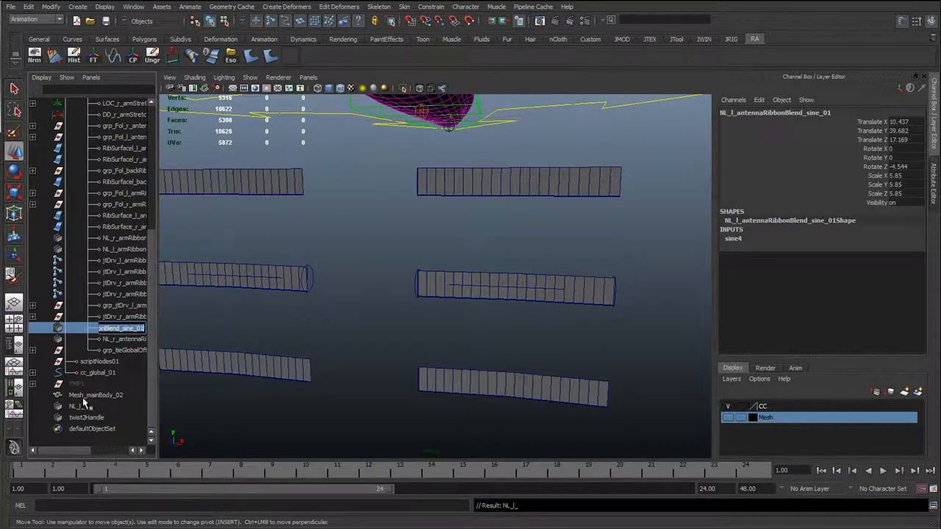
click(110, 406)
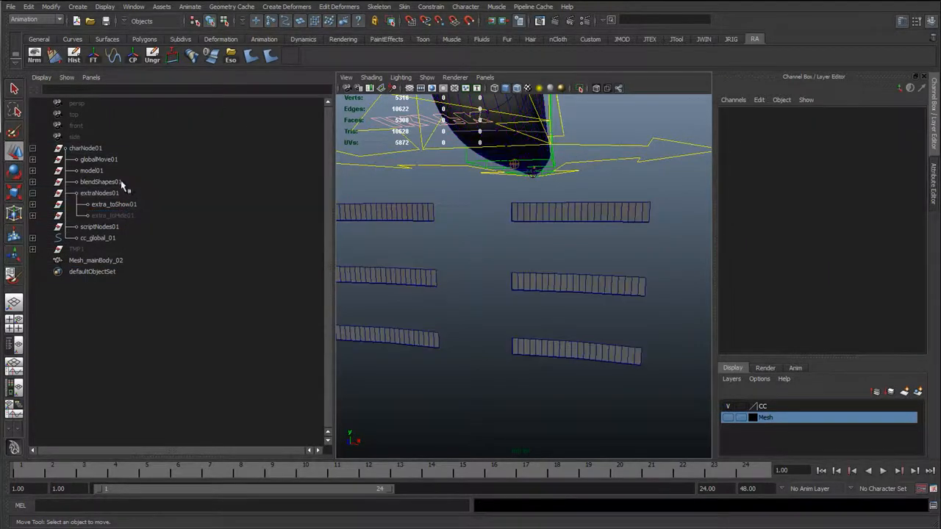
click(100, 182)
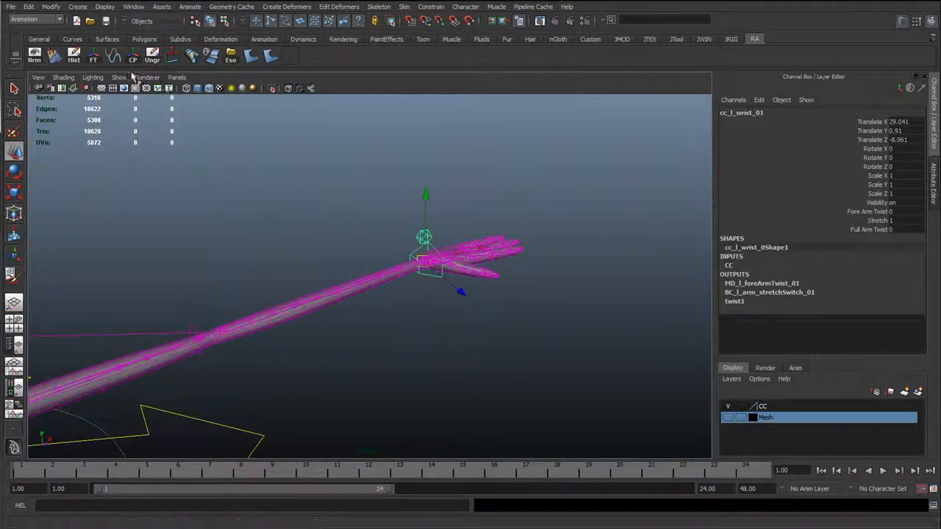
Adjust viewport display filters, set Full Arm Twist to 1, and rotate the left wrist to about 469°.
click(119, 77)
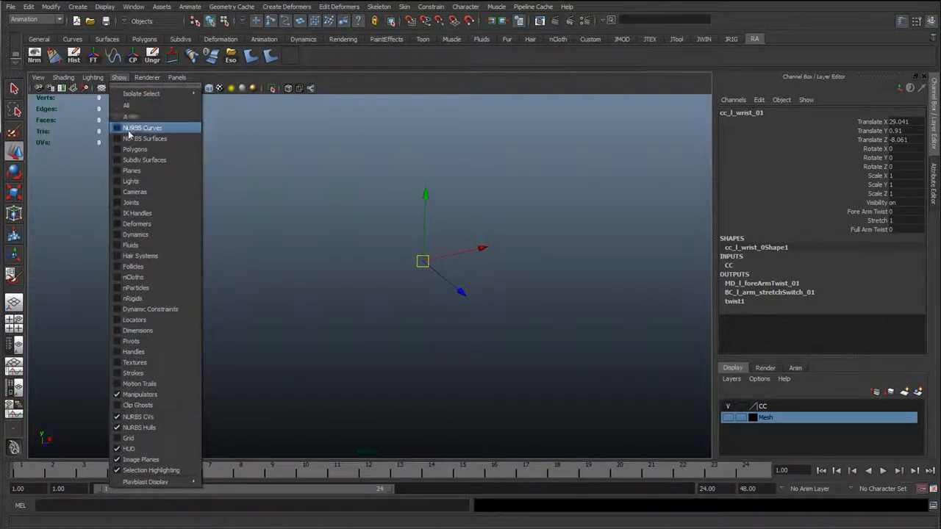
click(141, 128)
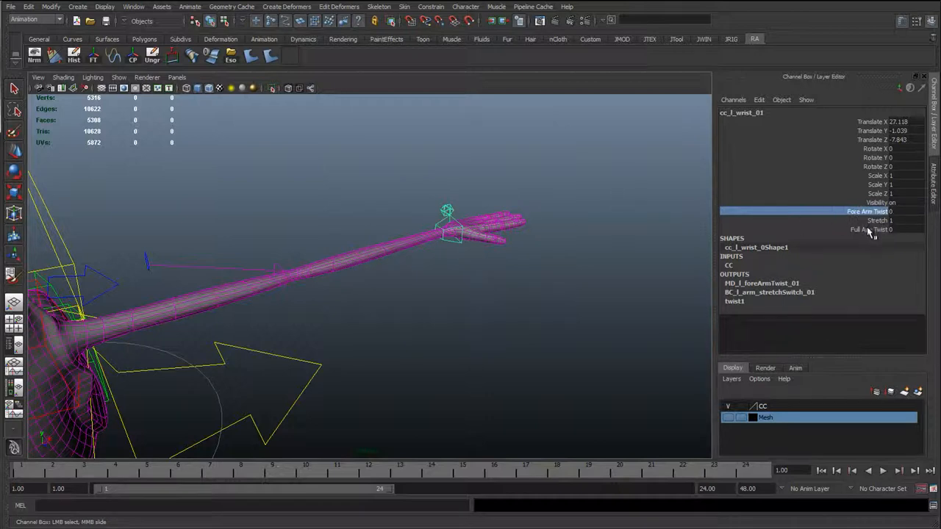
click(870, 230)
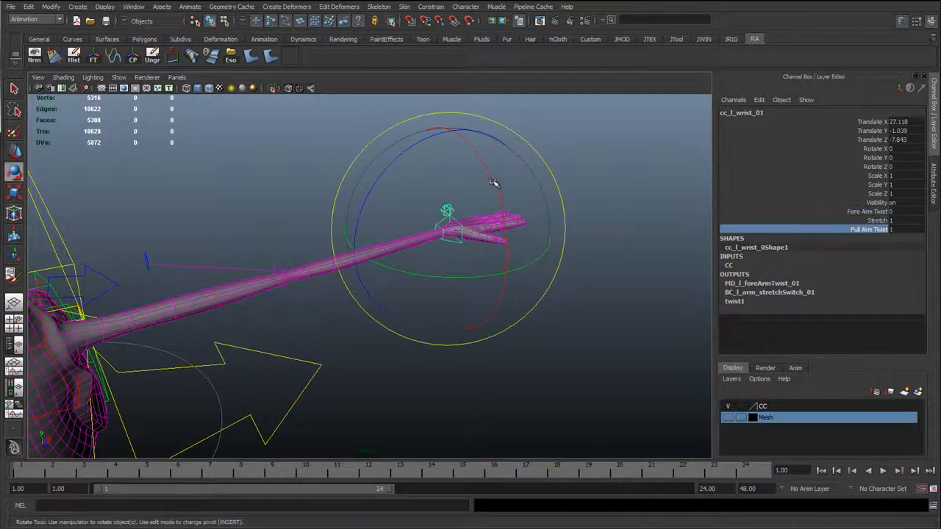
drag(497, 182, 255, 188)
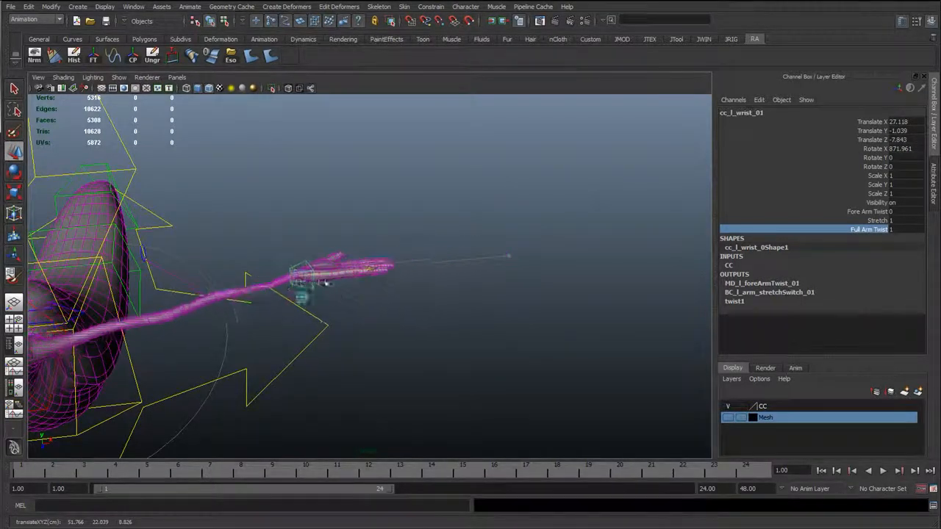
Move the wrist and arm bend controls to test the rope-like arm curve.
drag(345, 280, 361, 276)
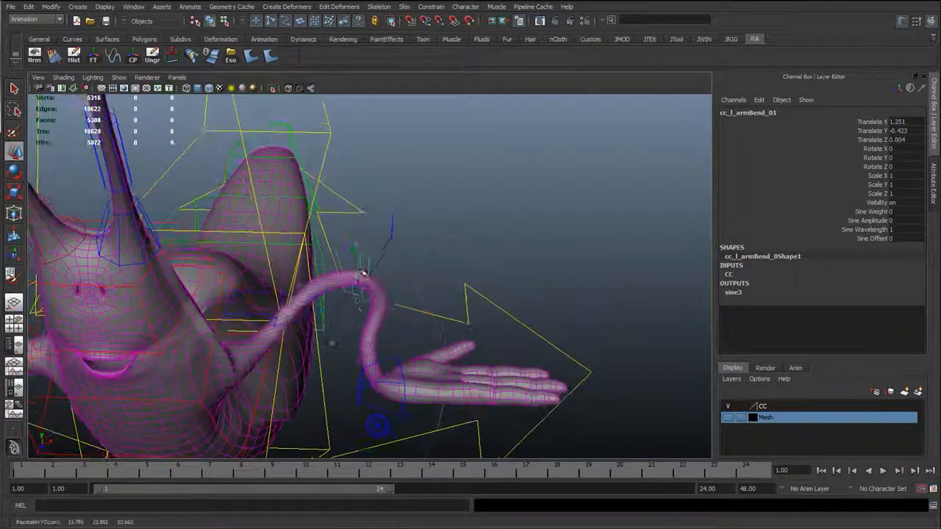
drag(364, 276, 372, 241)
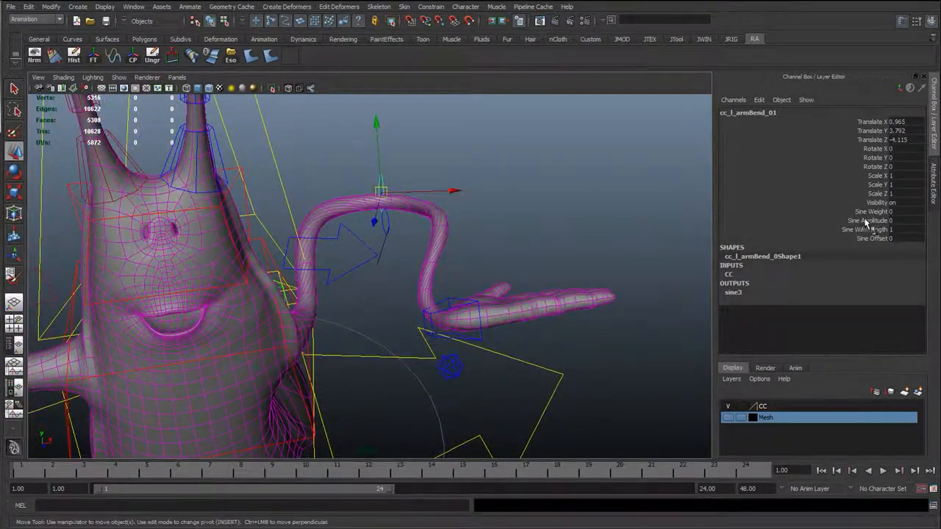
click(871, 221)
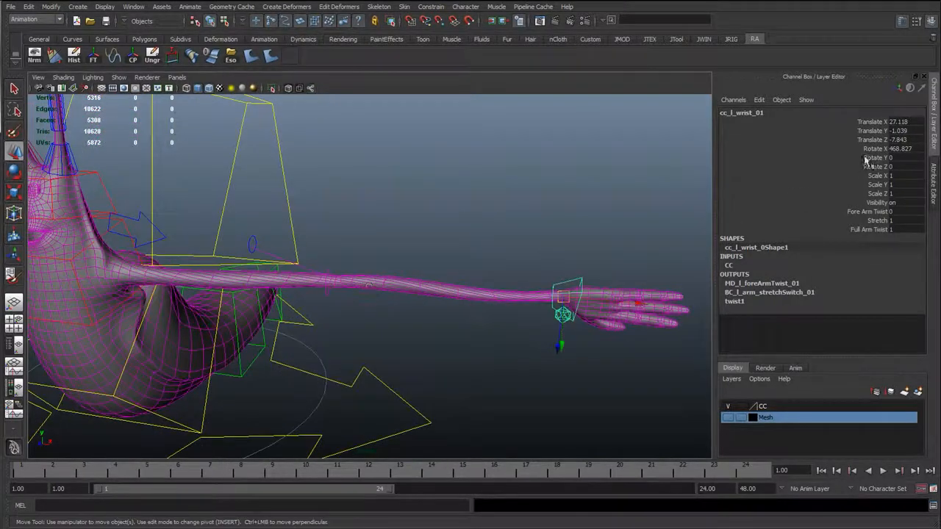
click(890, 122)
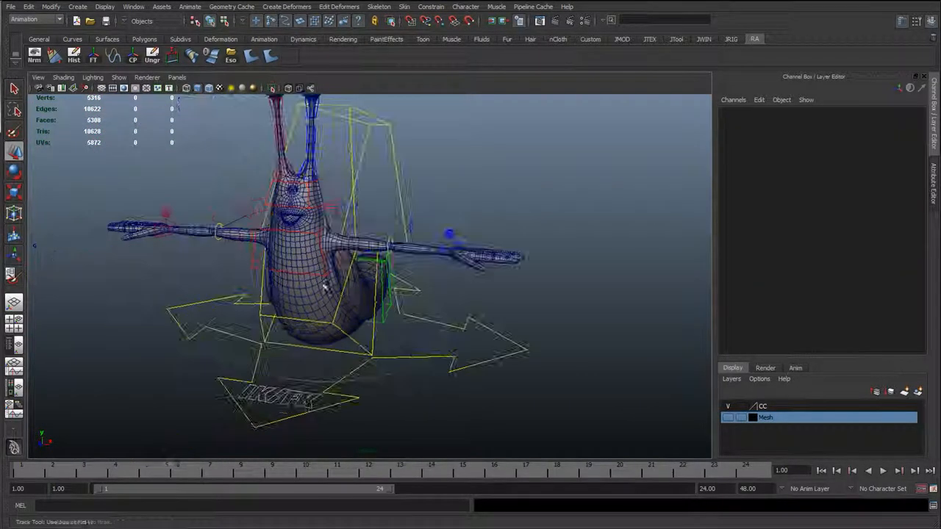
drag(324, 287, 429, 397)
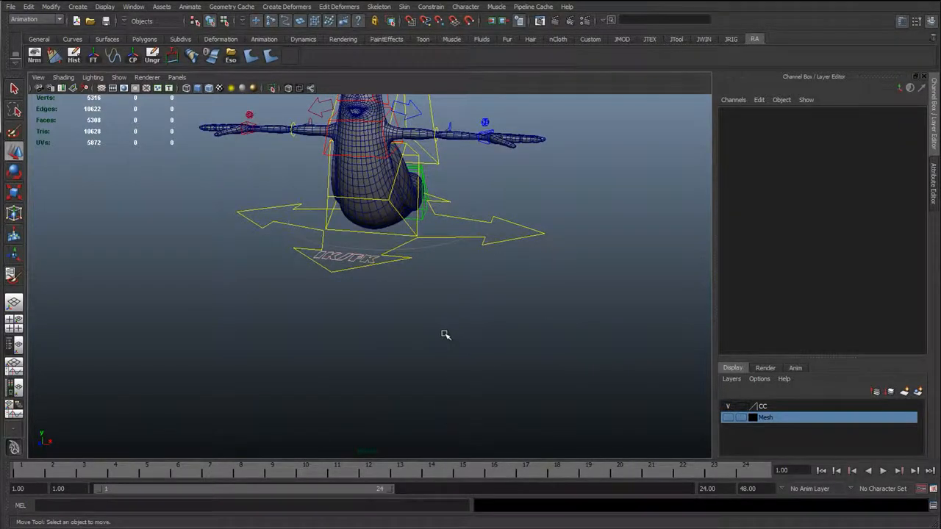
mouse_move(423, 292)
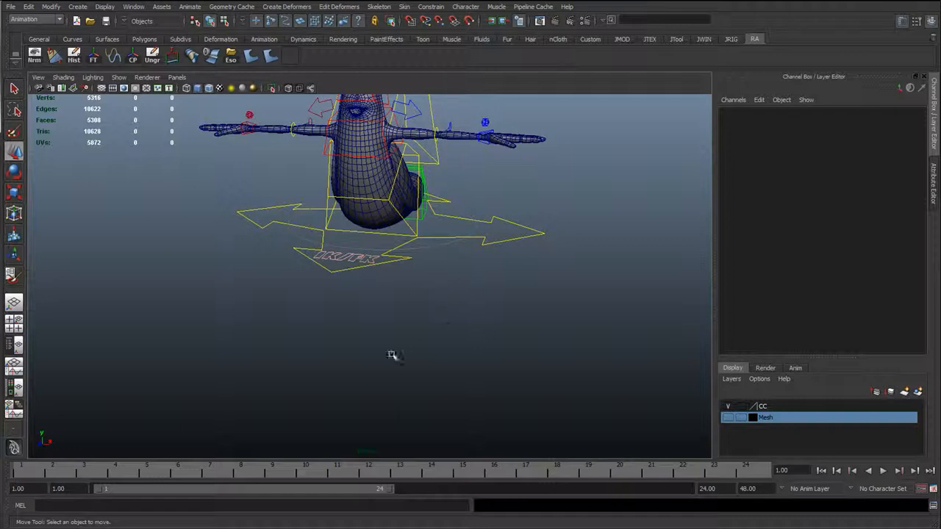
drag(390, 355, 309, 427)
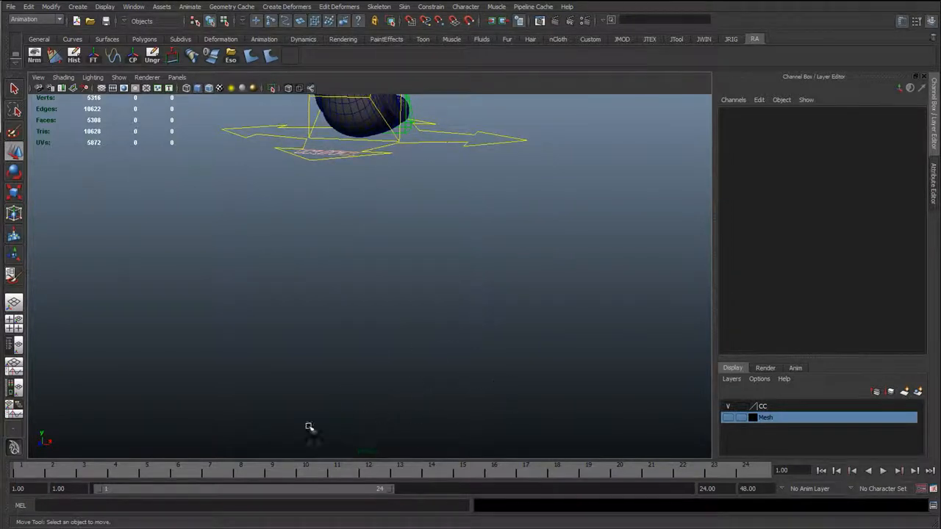
mouse_move(375, 238)
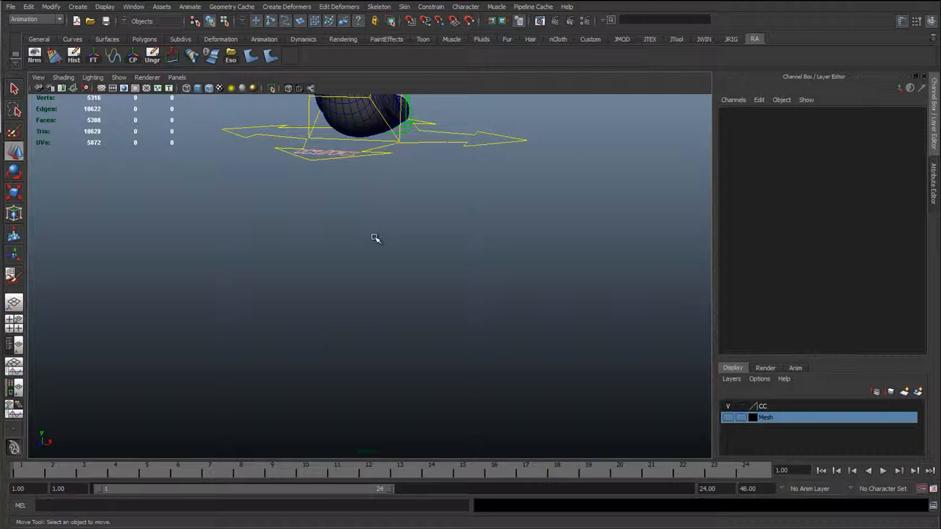